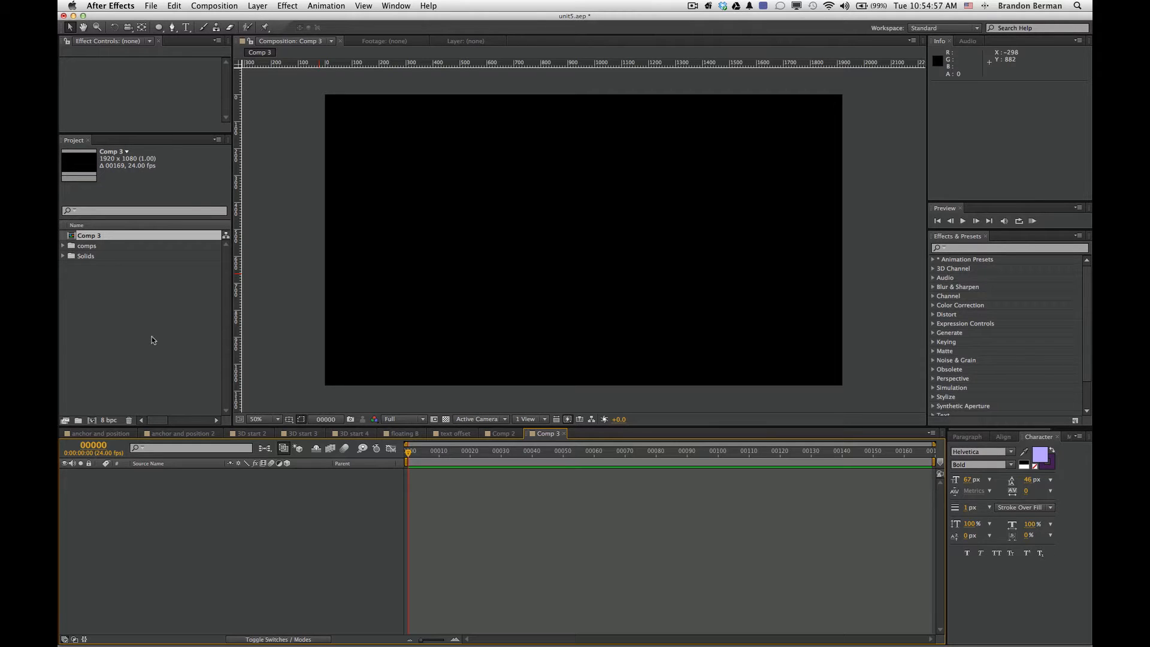
mouse_move(219, 81)
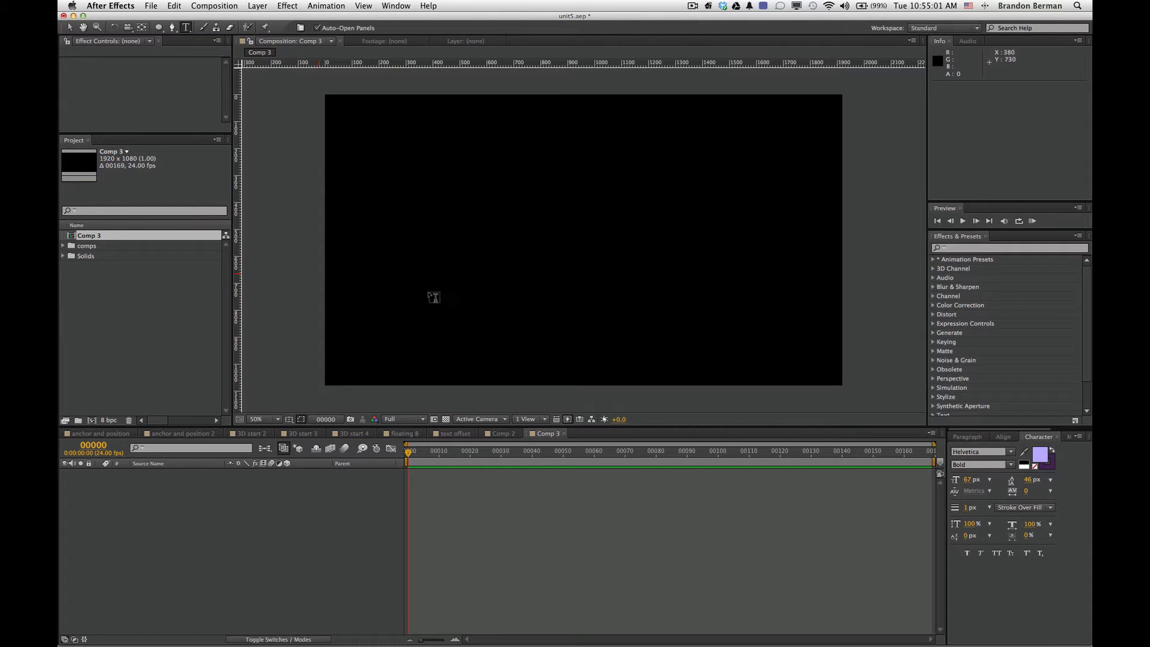
Create a text layer in the Composition panel and type 'animated text using of'.
left_click(403, 253)
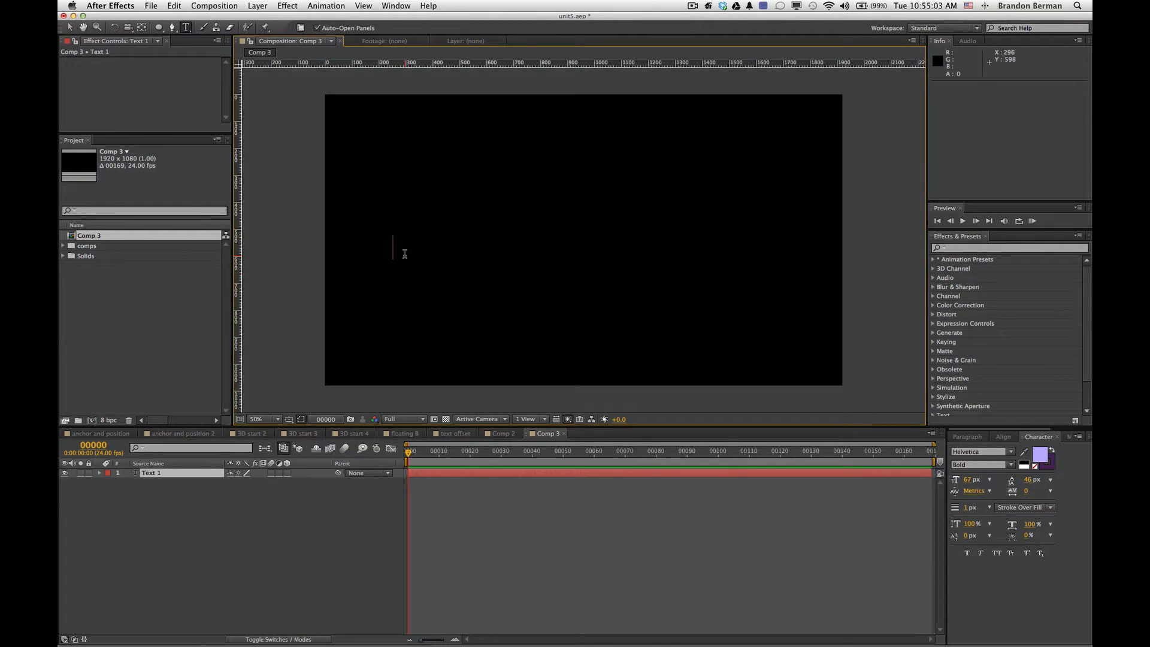
type("animat")
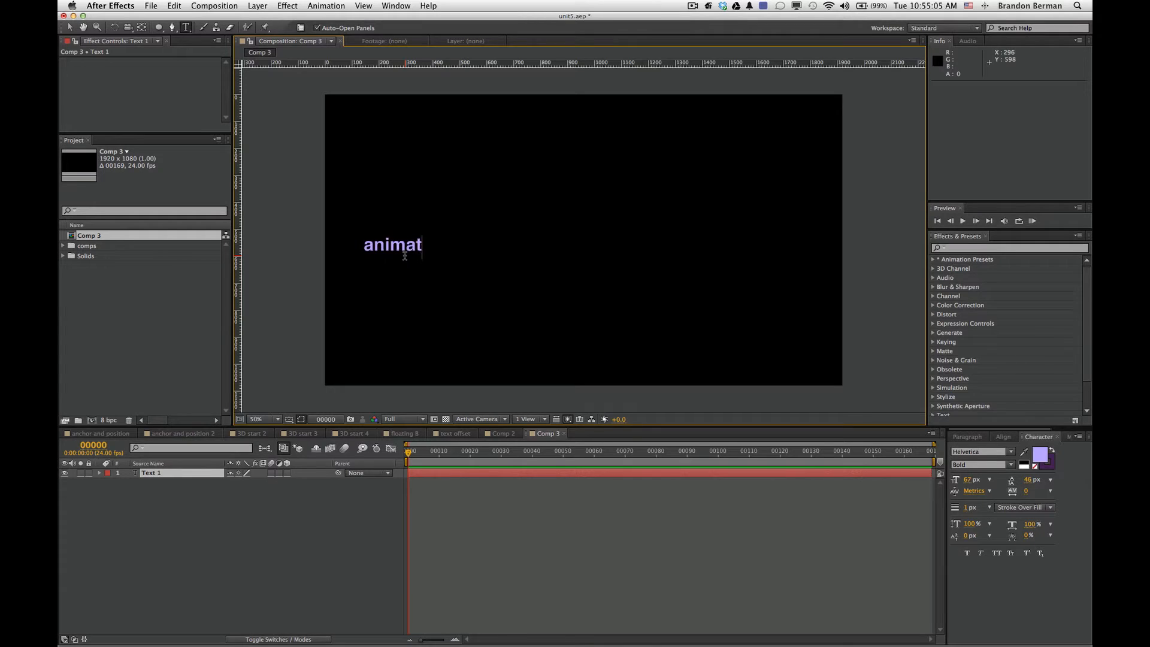
type("ed text")
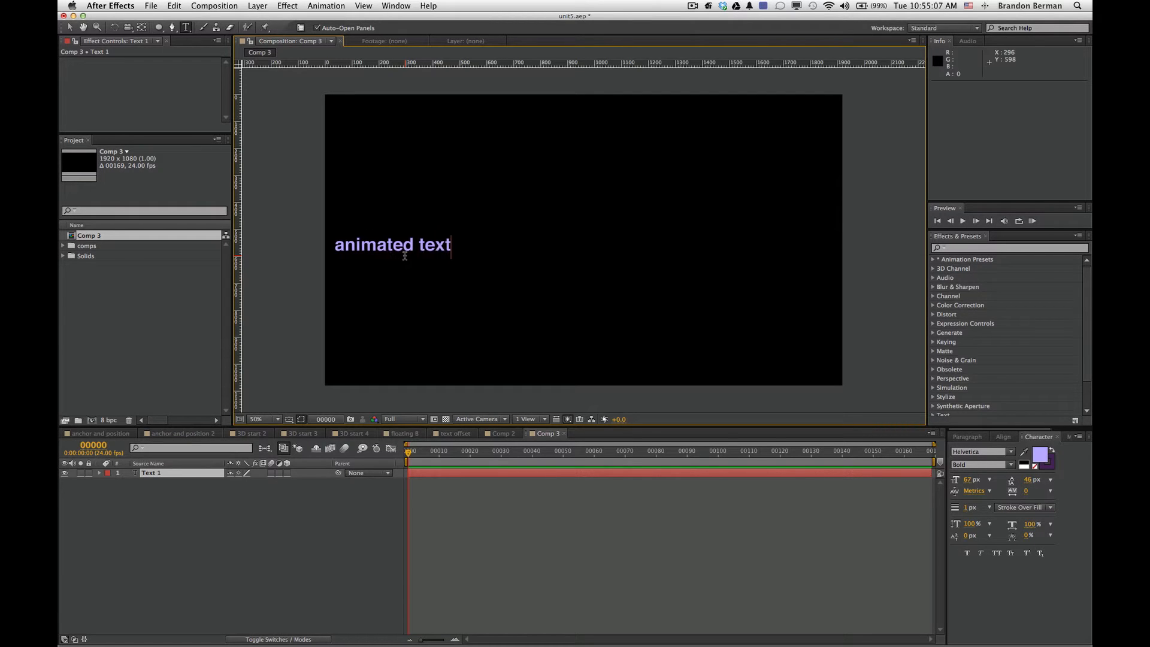
type("u")
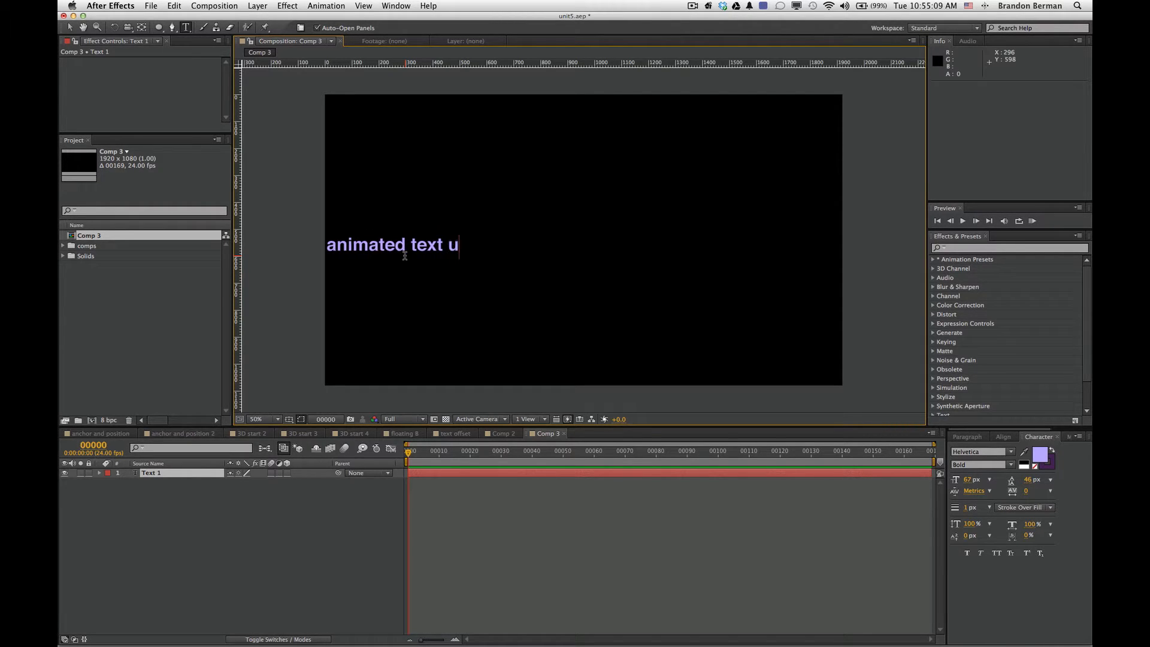
type("sing of")
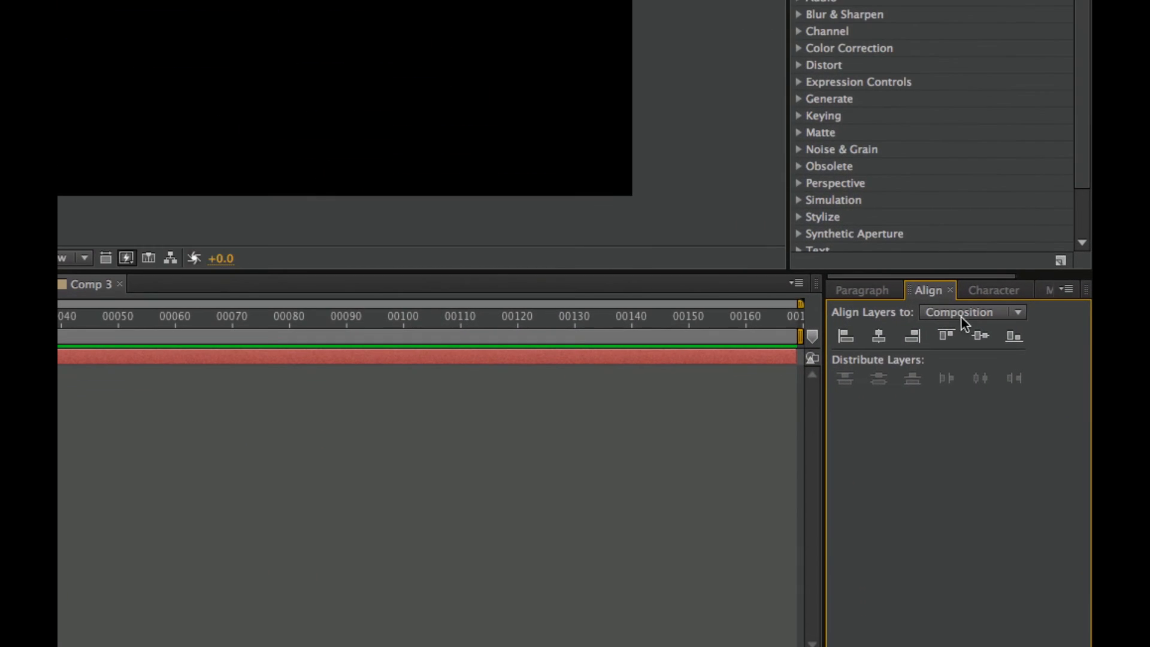
mouse_move(980, 336)
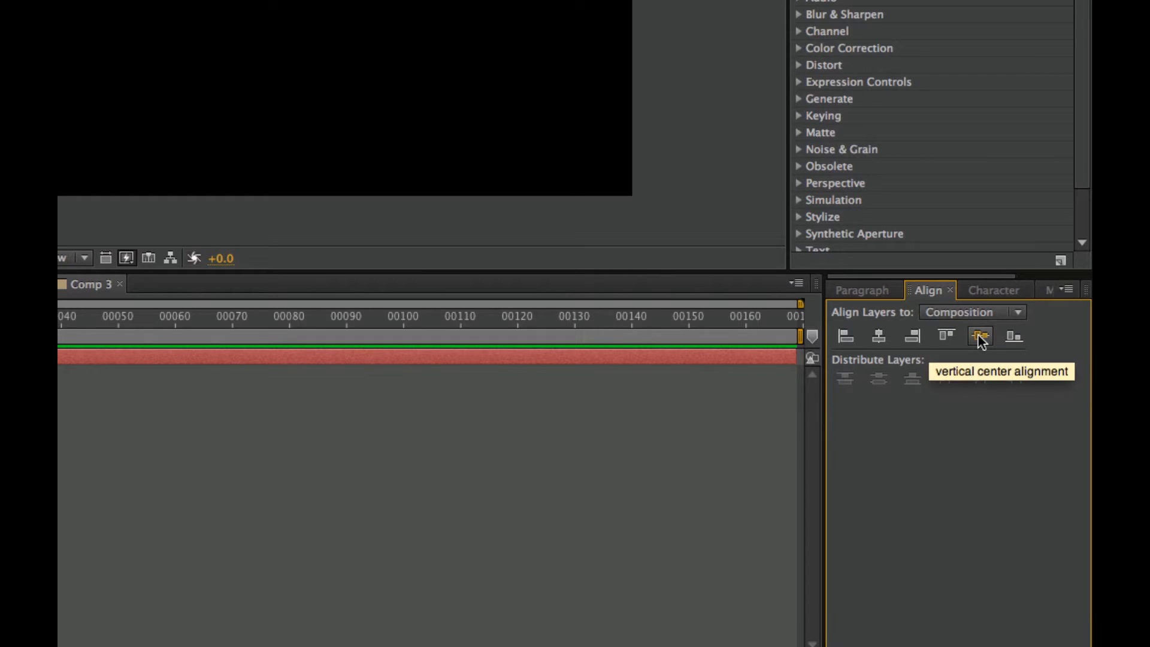
mouse_move(878, 336)
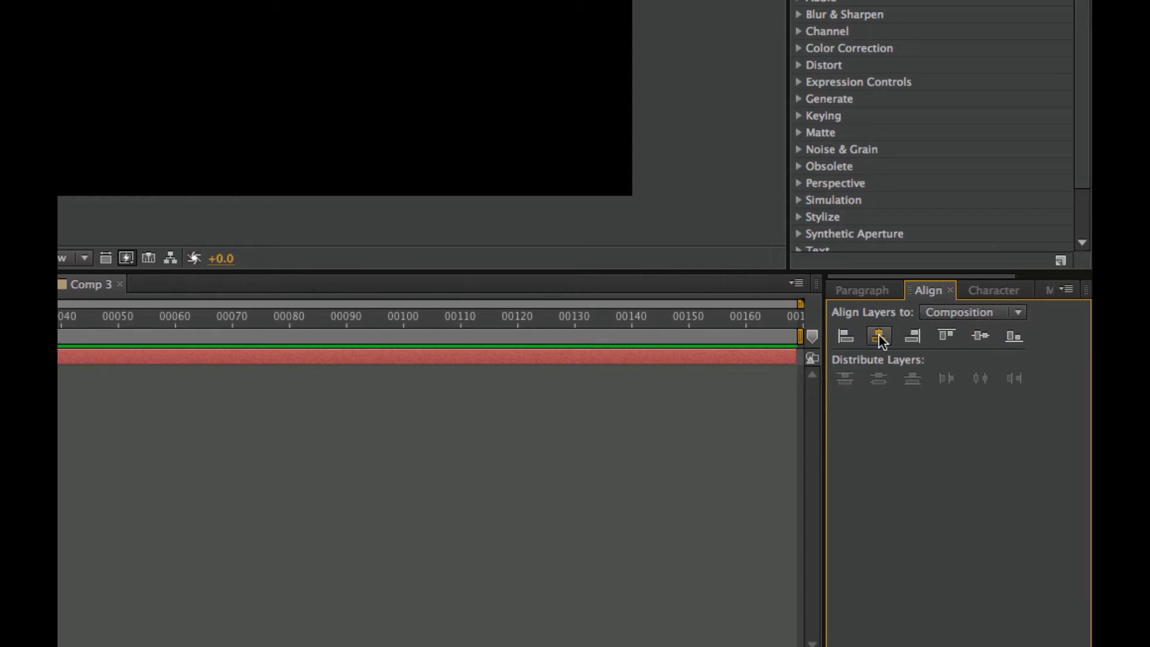
mouse_move(989, 347)
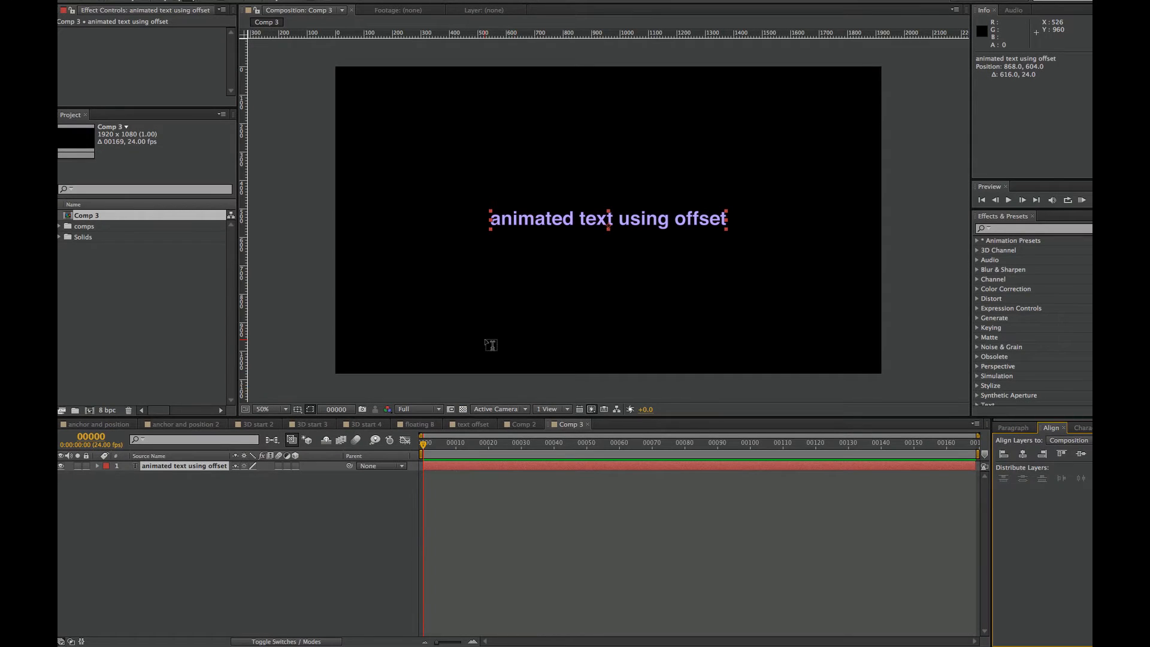
mouse_move(483, 343)
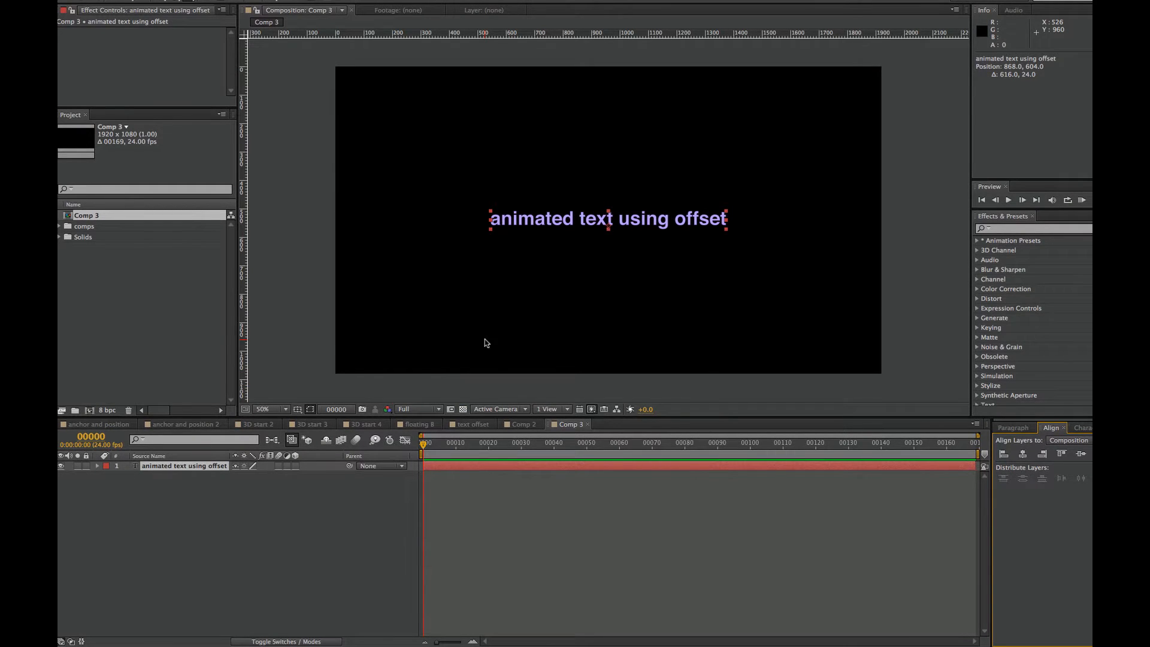
Set the Composition panel magnification to Fit so the full frame shows.
left_click(265, 409)
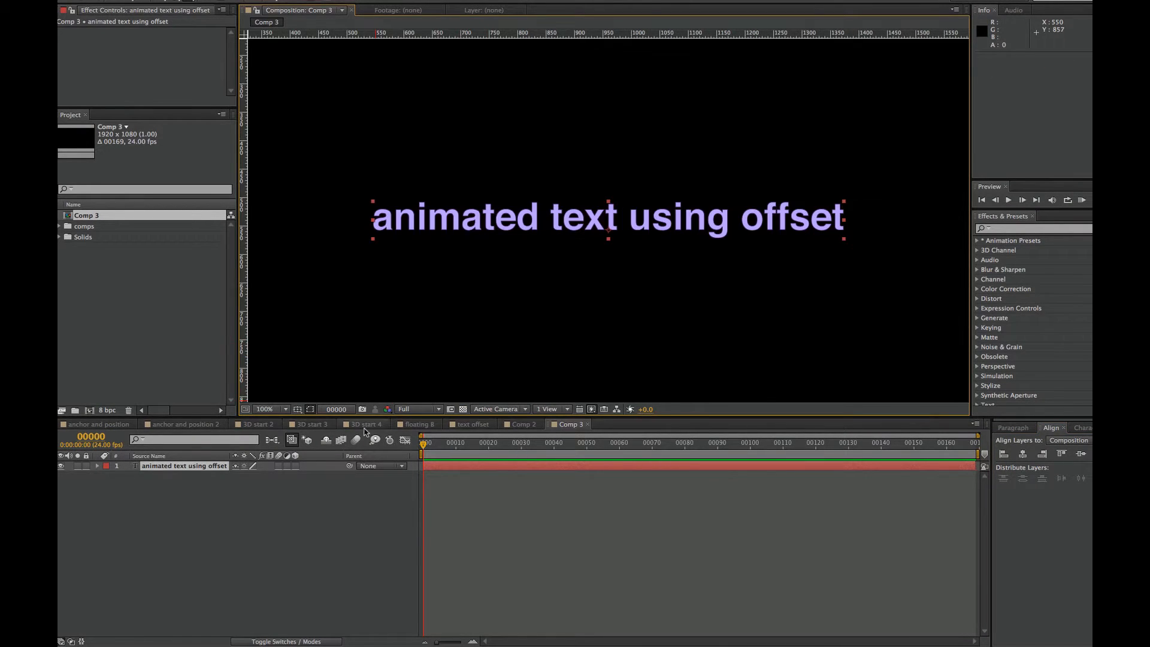
mouse_move(288, 409)
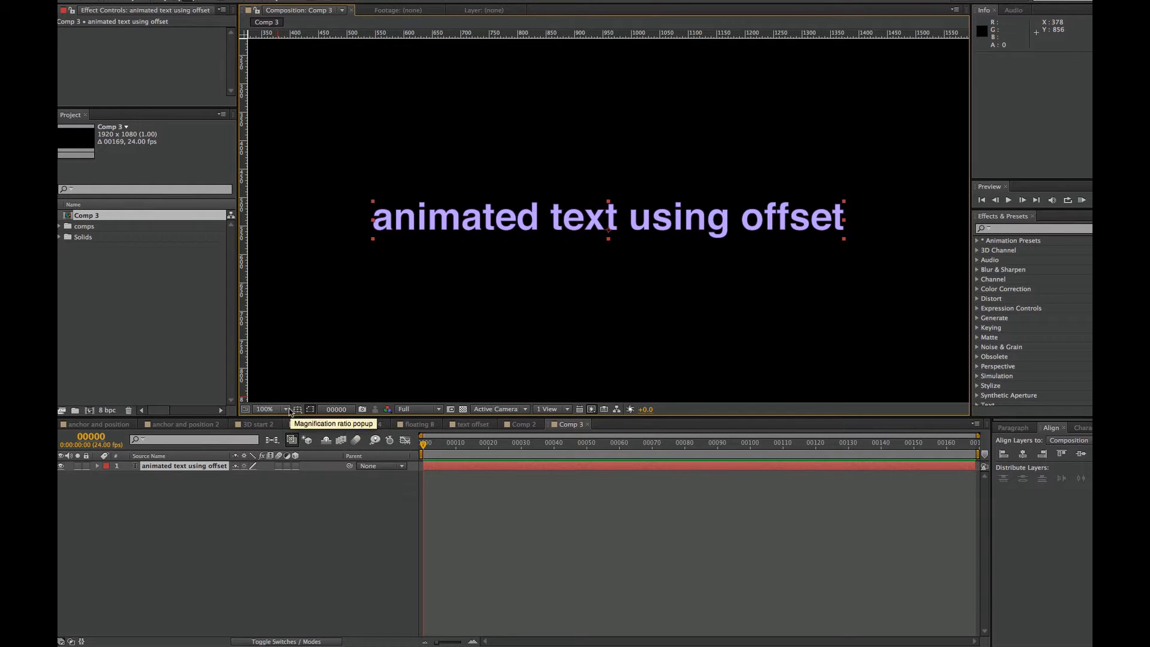
left_click(266, 409)
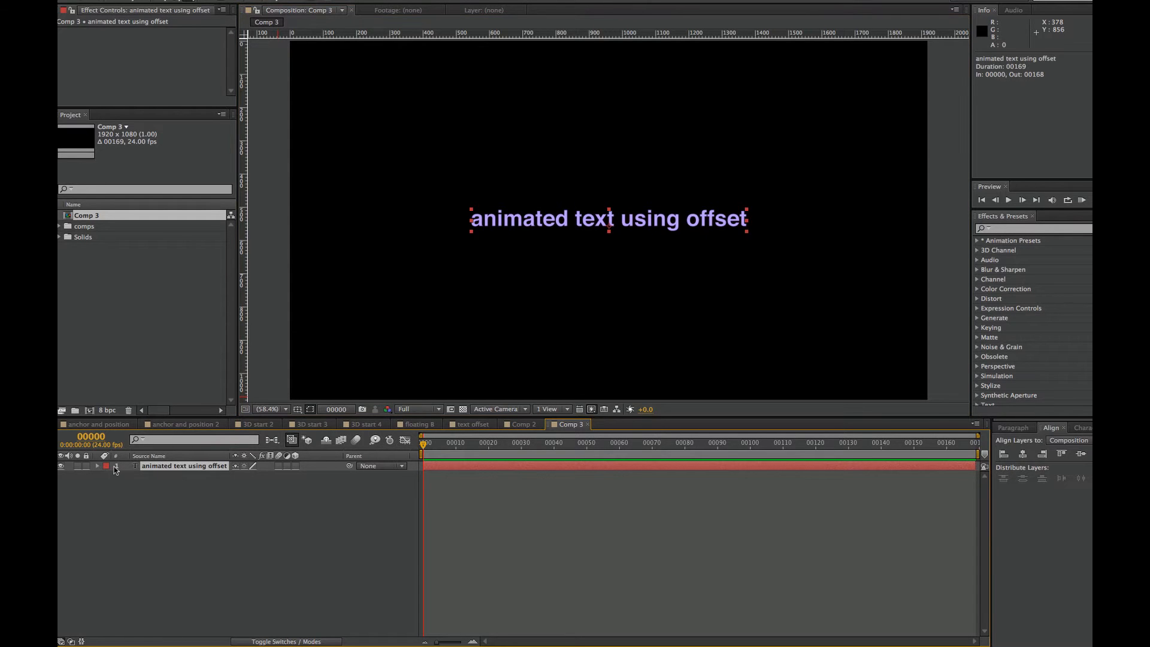
Twirl open the title layer to show its Text and Transform groups.
left_click(98, 465)
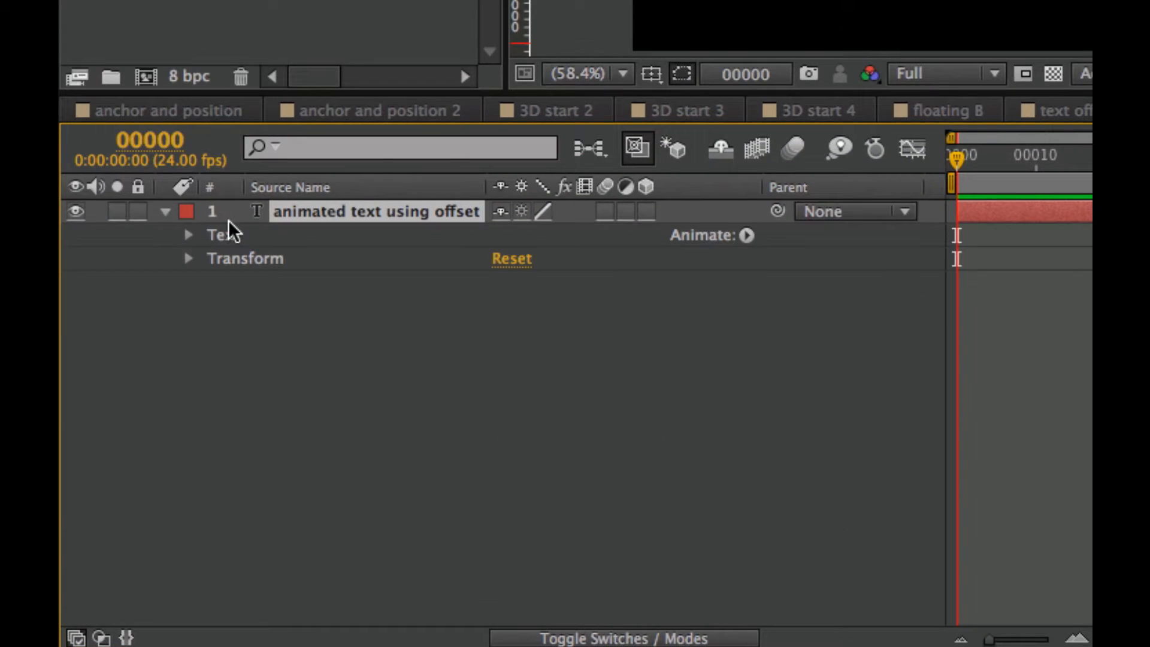
mouse_move(711, 262)
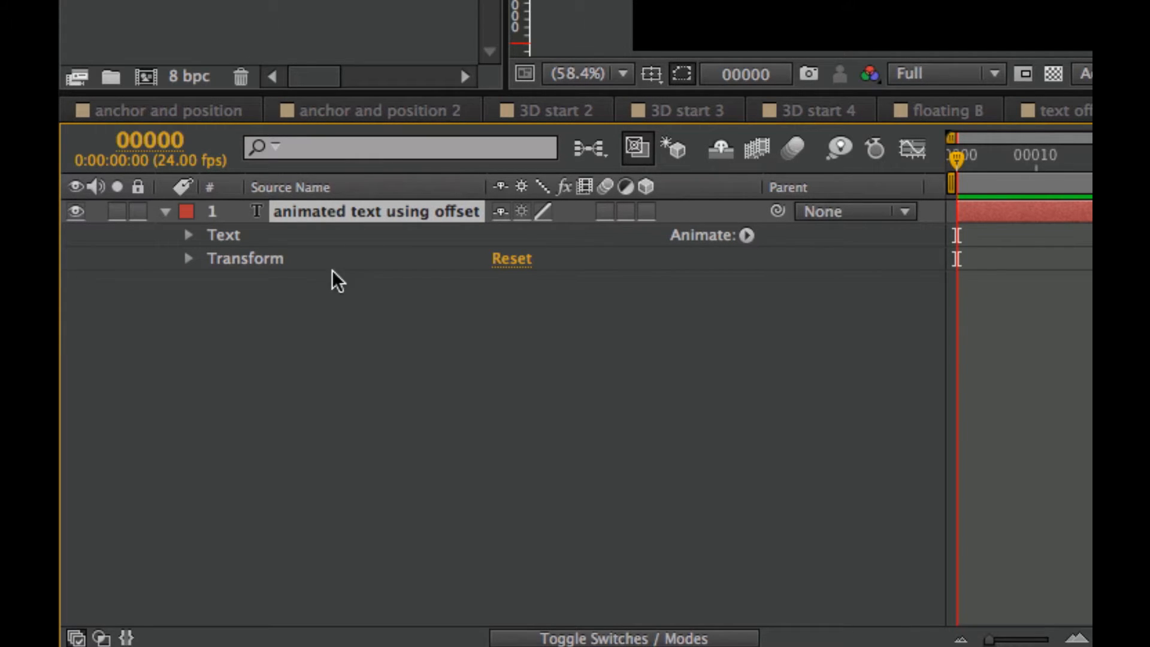
mouse_move(286, 267)
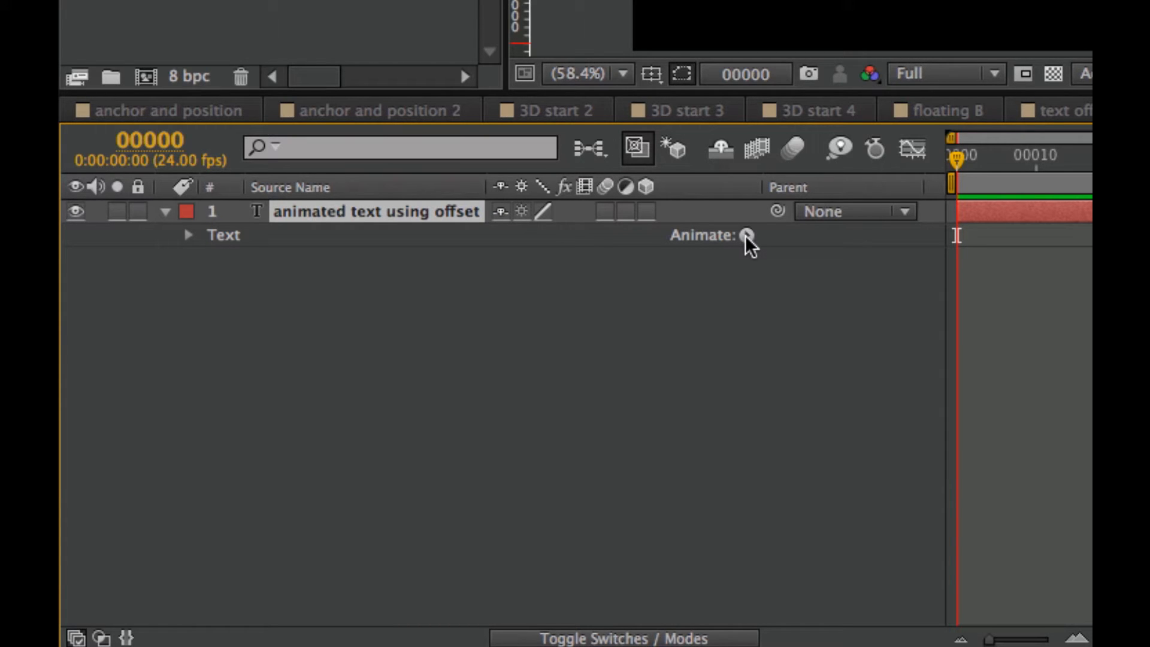
Open the Animate menu beside the title layer's Text group.
left_click(746, 235)
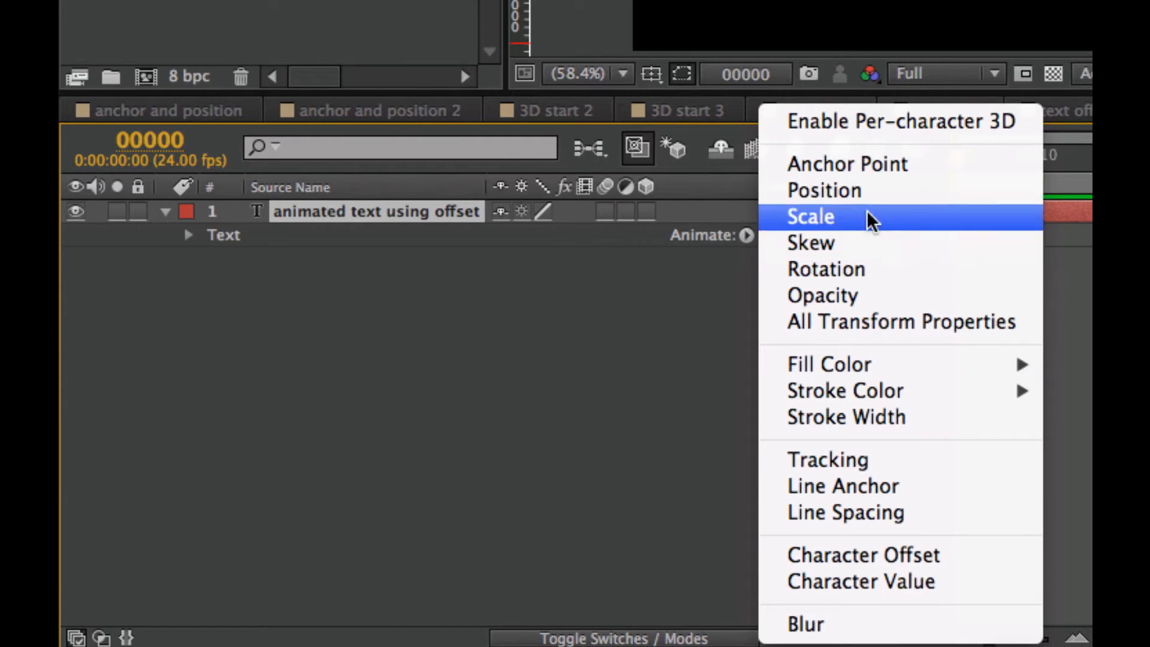
mouse_move(885, 122)
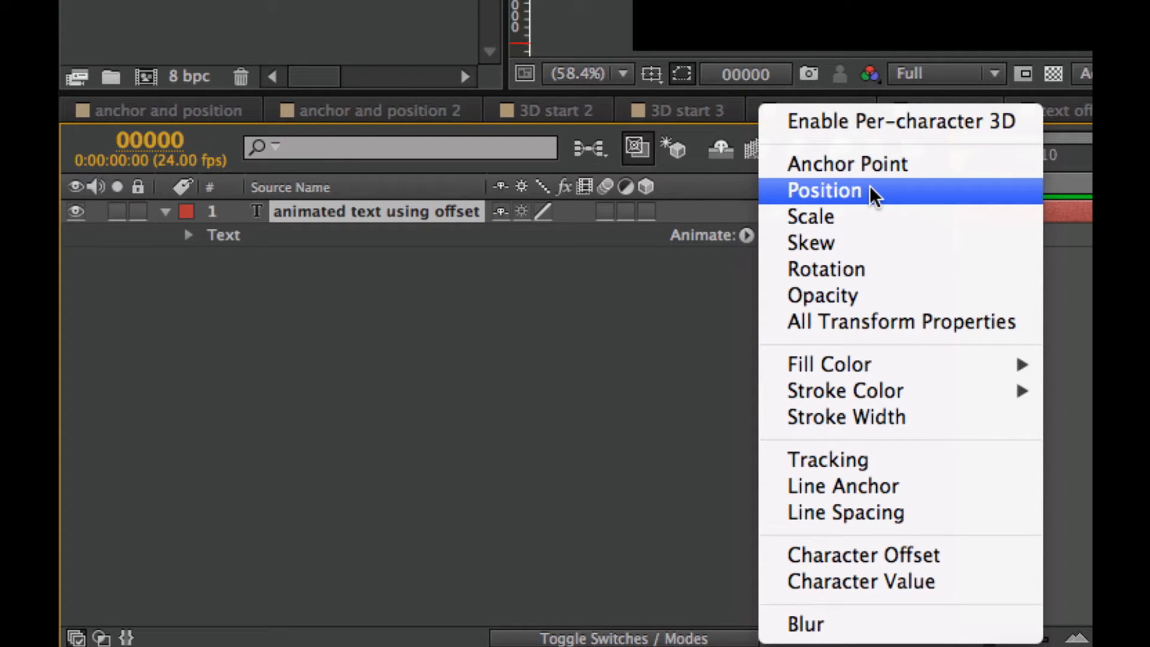
mouse_move(872, 222)
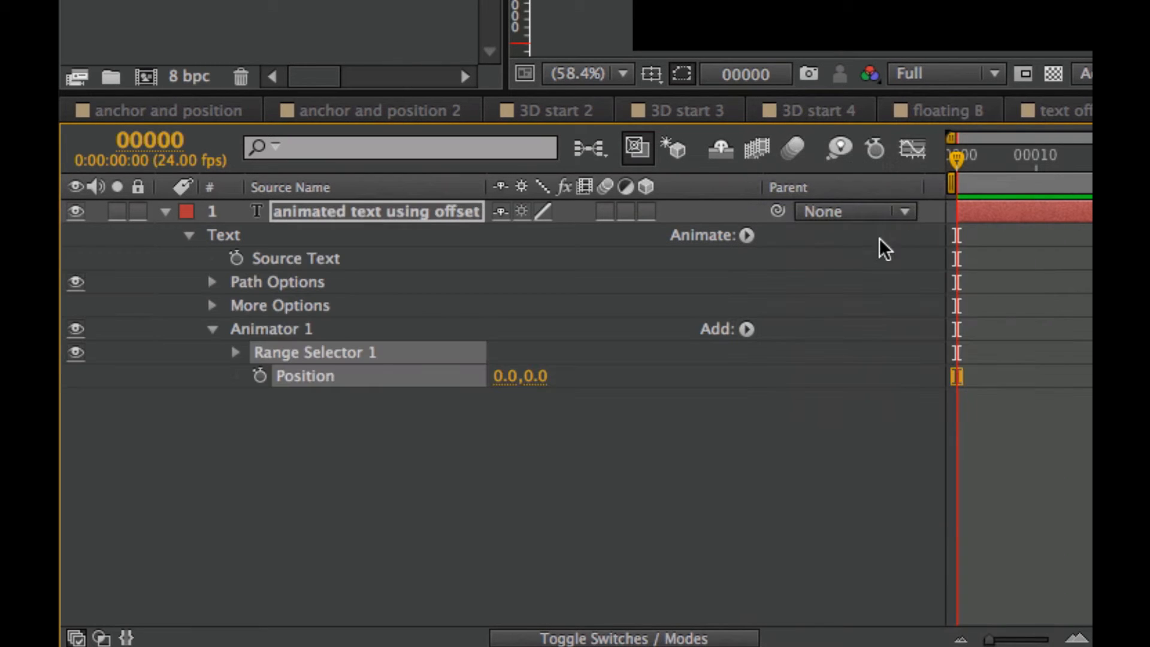
mouse_move(366, 364)
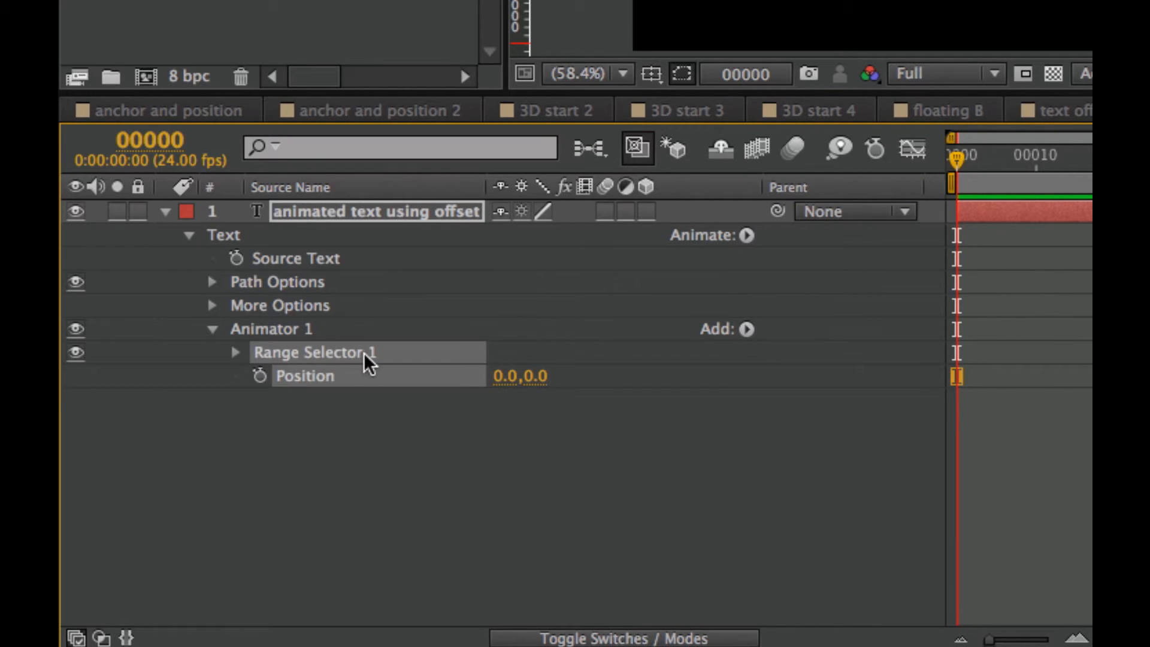
mouse_move(308, 341)
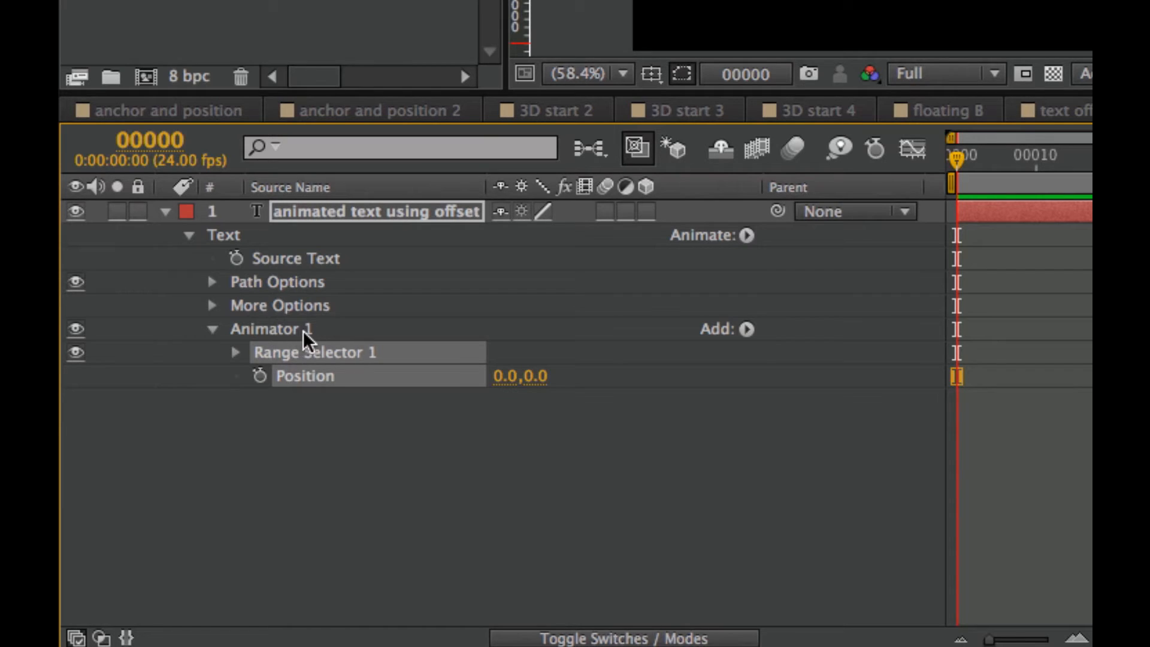
mouse_move(333, 369)
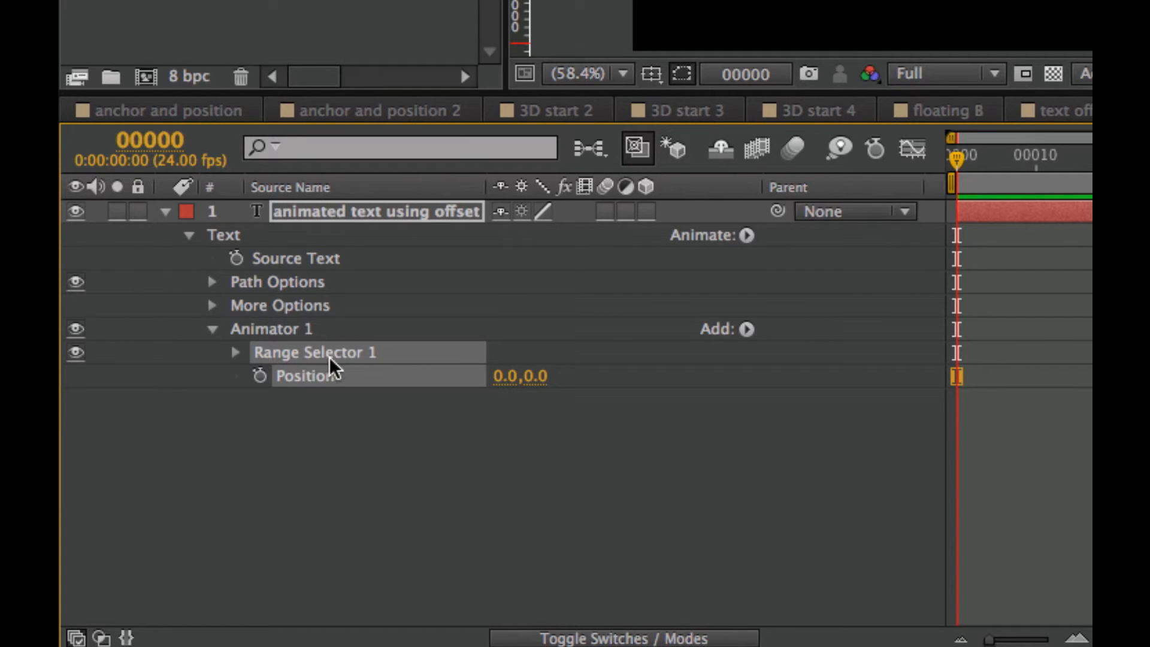
mouse_move(448, 391)
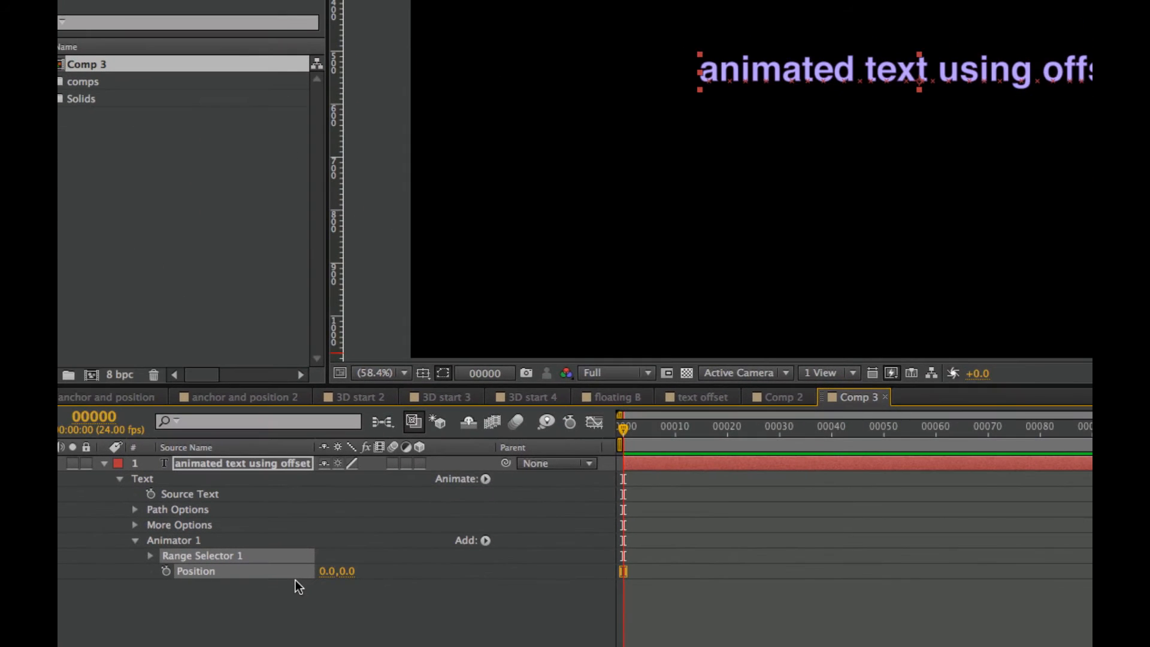
mouse_move(738, 427)
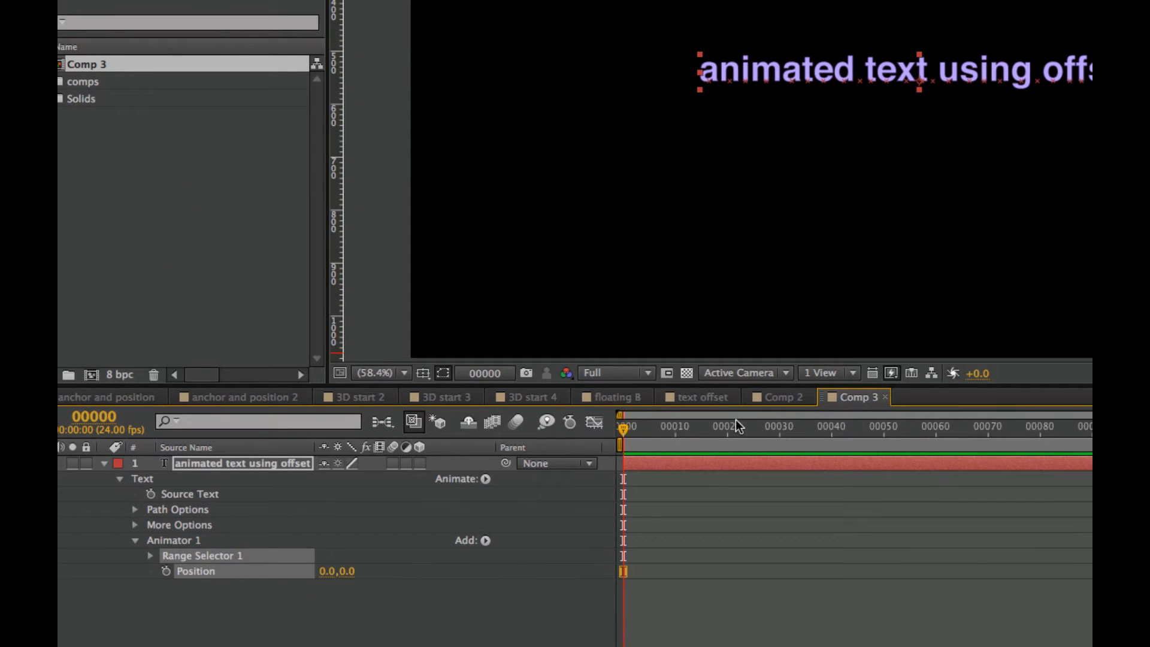
mouse_move(818, 85)
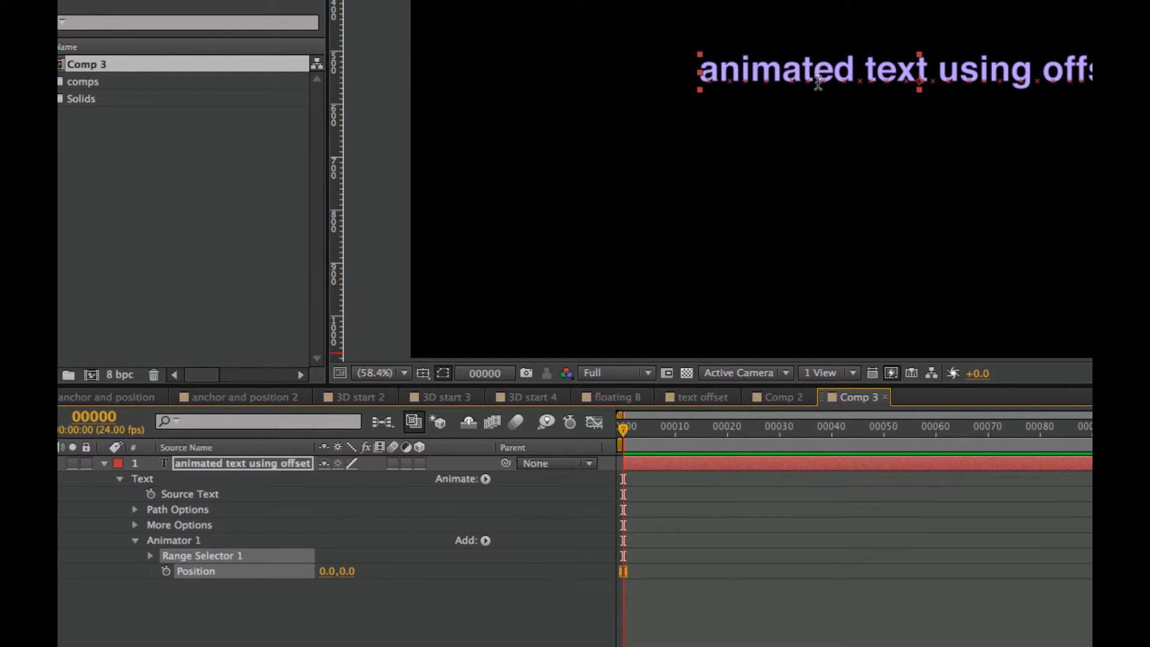
mouse_move(779, 161)
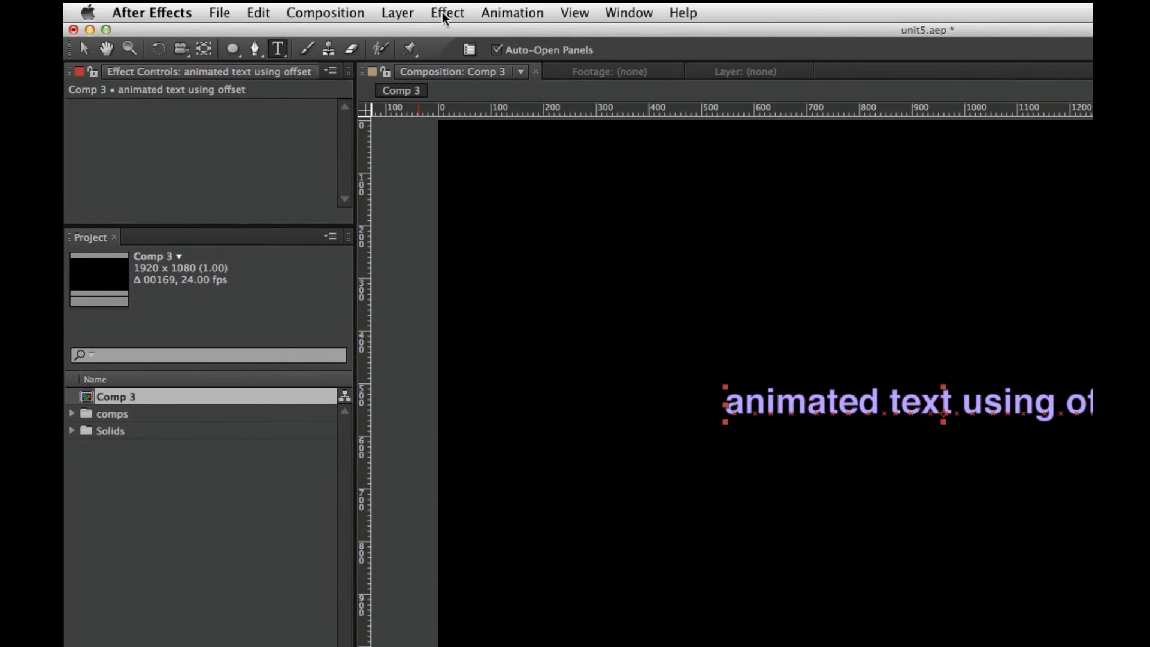
Open the viewer display options at the top of the window.
left_click(574, 12)
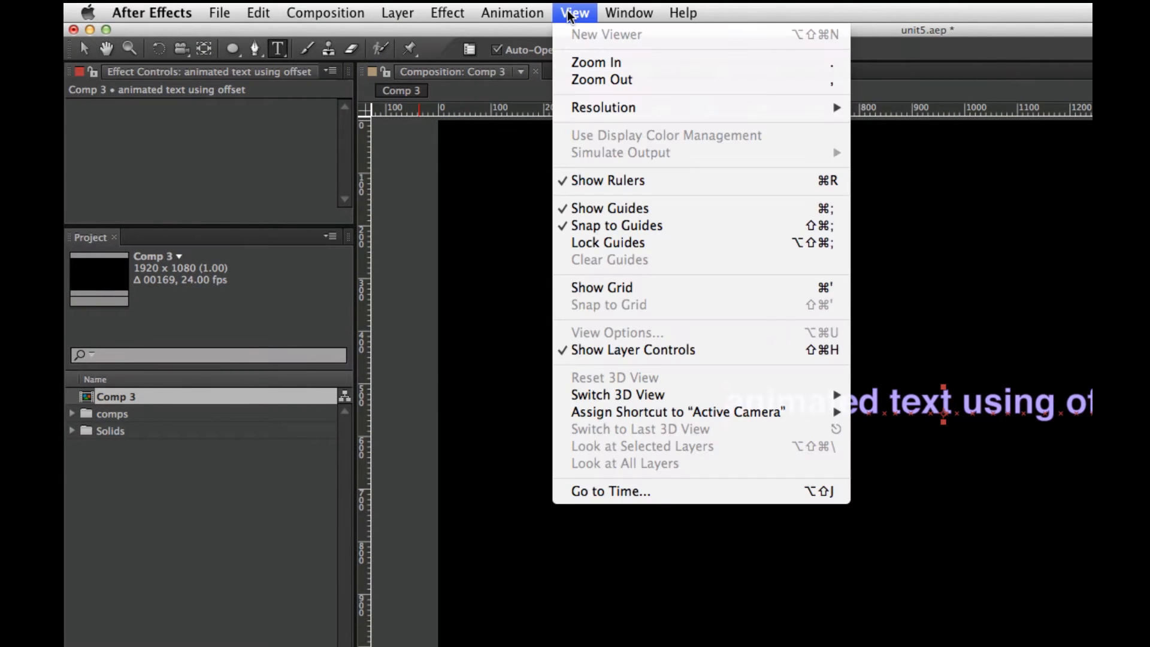
mouse_move(658, 195)
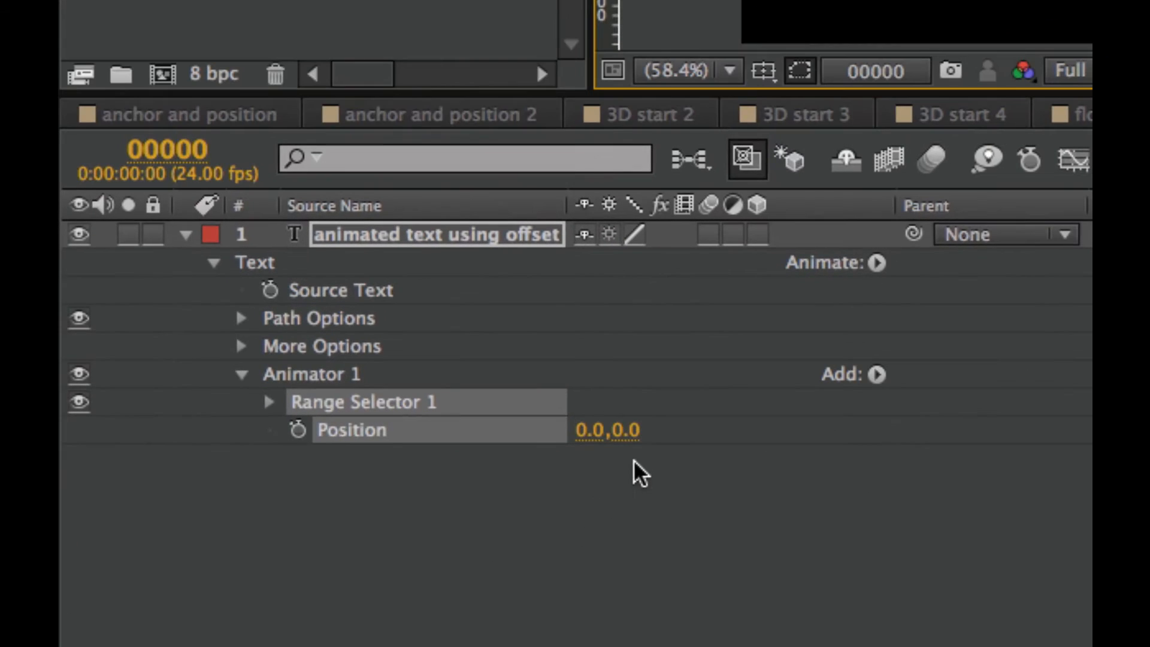
mouse_move(616, 437)
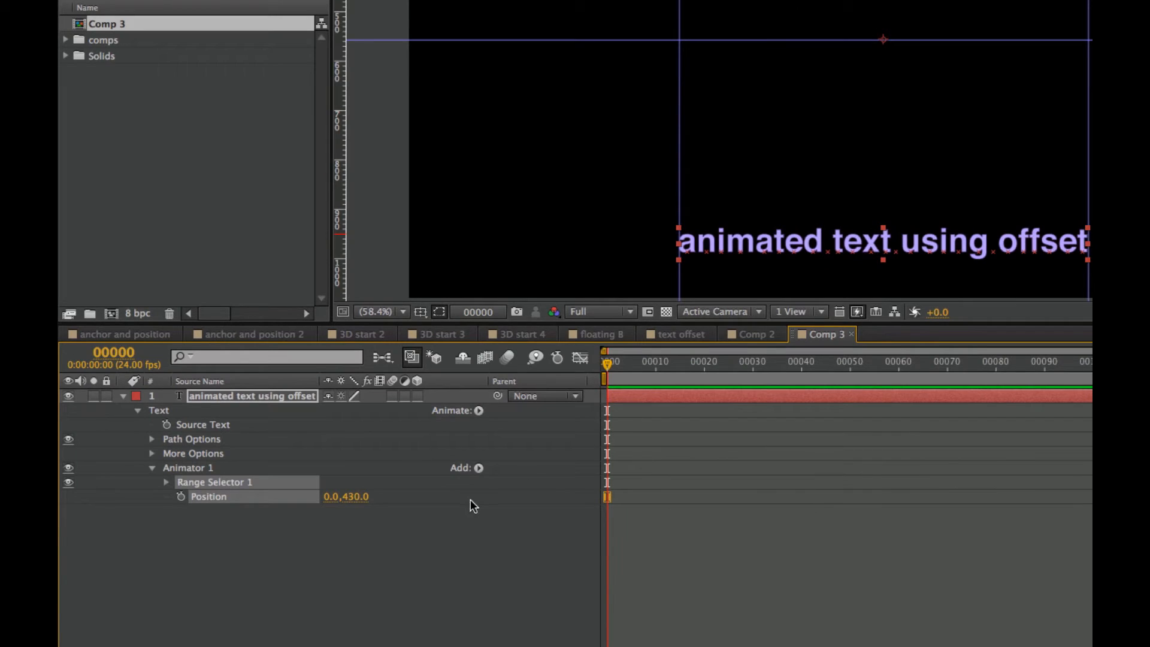
mouse_move(794, 101)
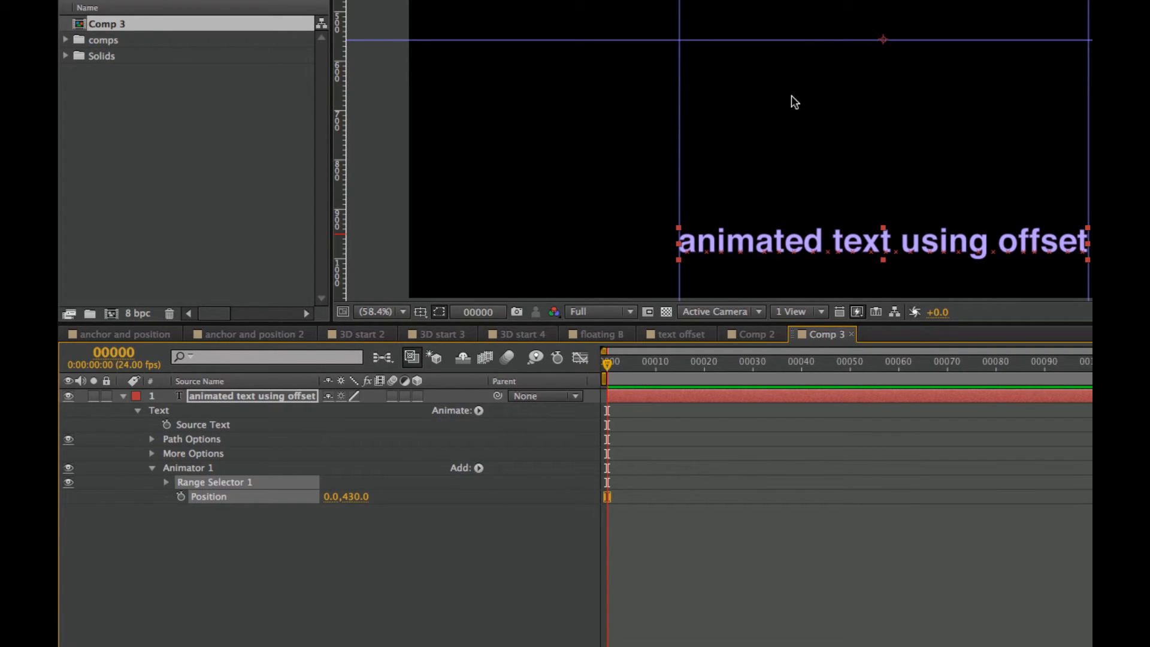
mouse_move(252, 555)
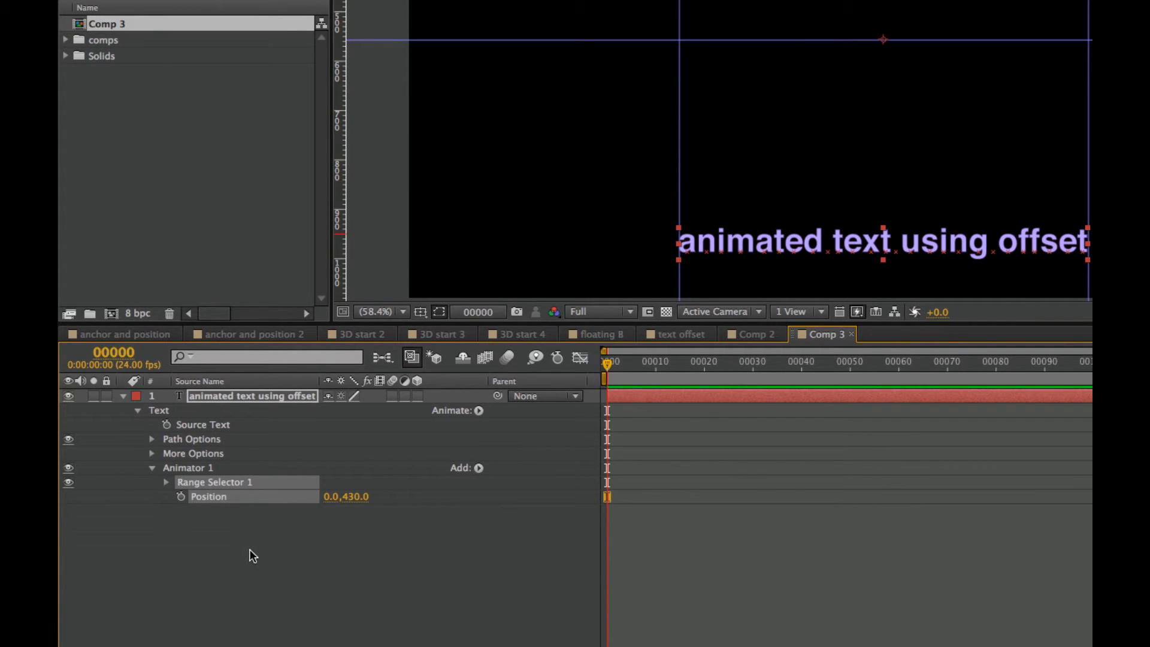
mouse_move(164, 487)
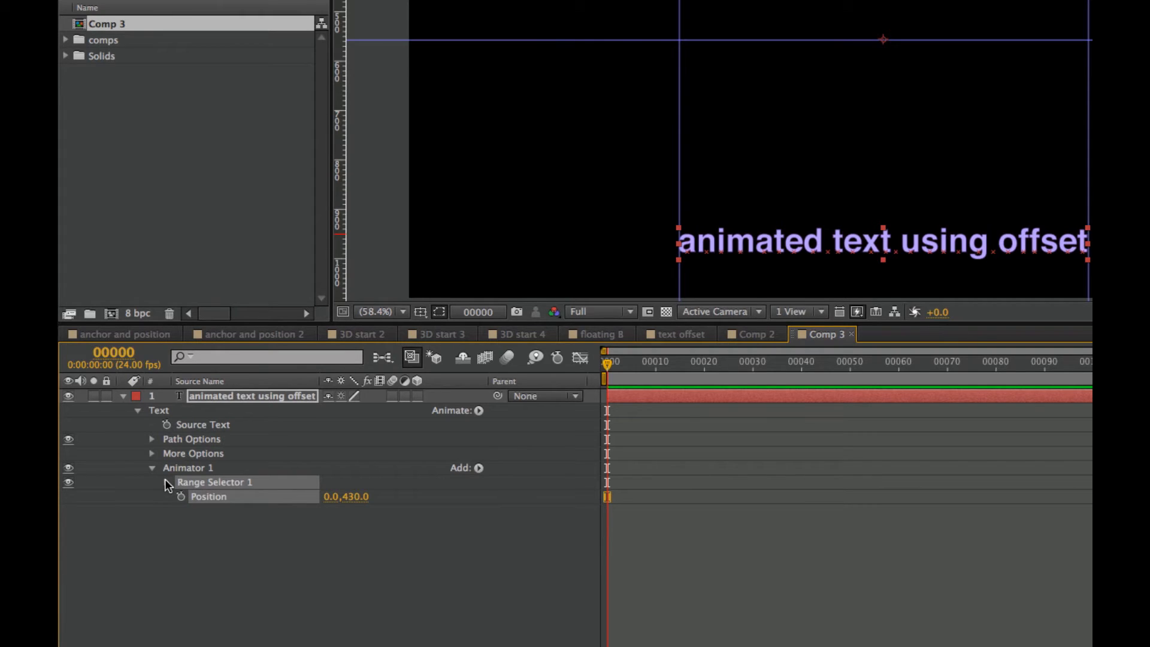
Expand Range Selector 1 and keyframe its Offset from 0% toward 100%.
left_click(153, 481)
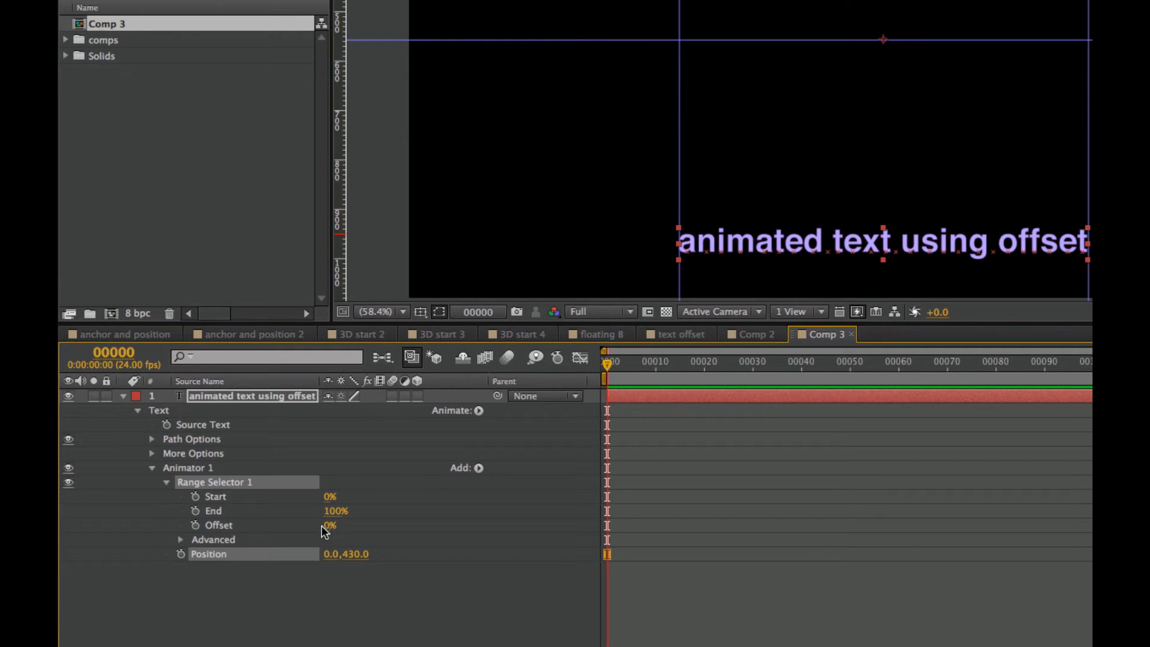
left_click(195, 525)
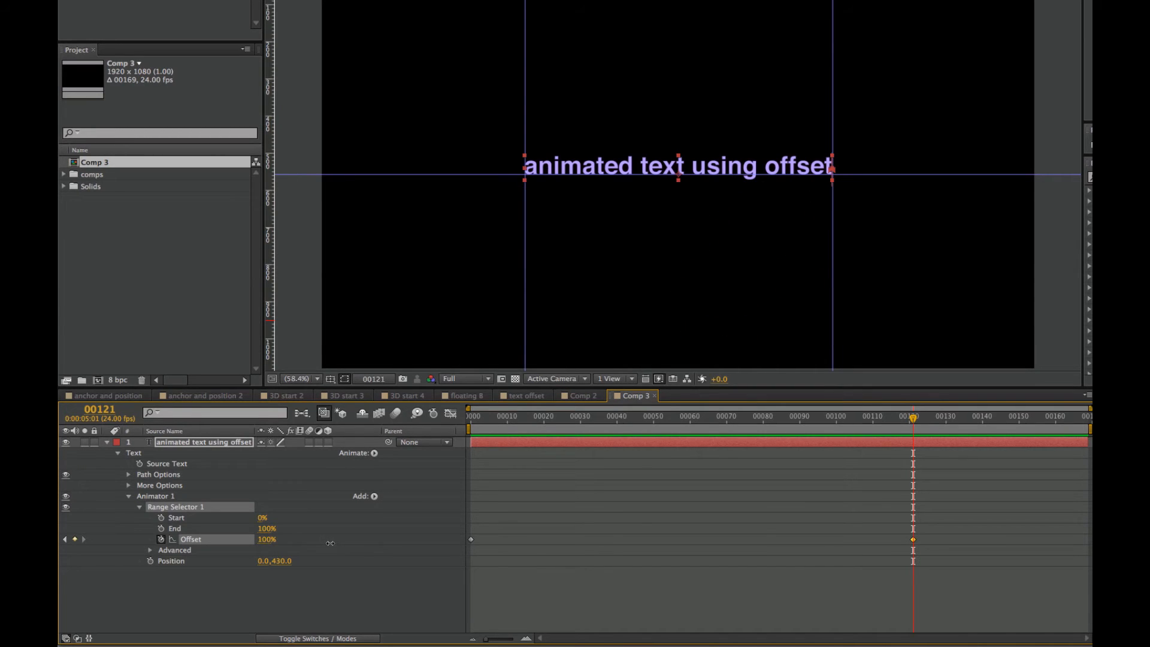
mouse_move(330, 546)
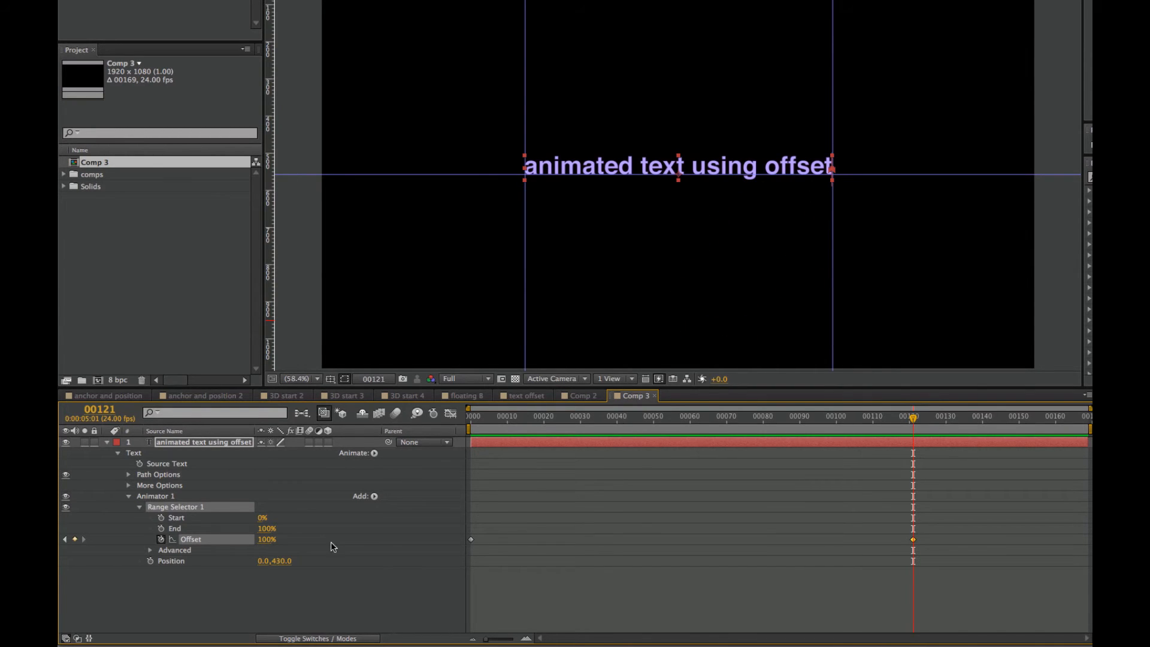
left_click(472, 415)
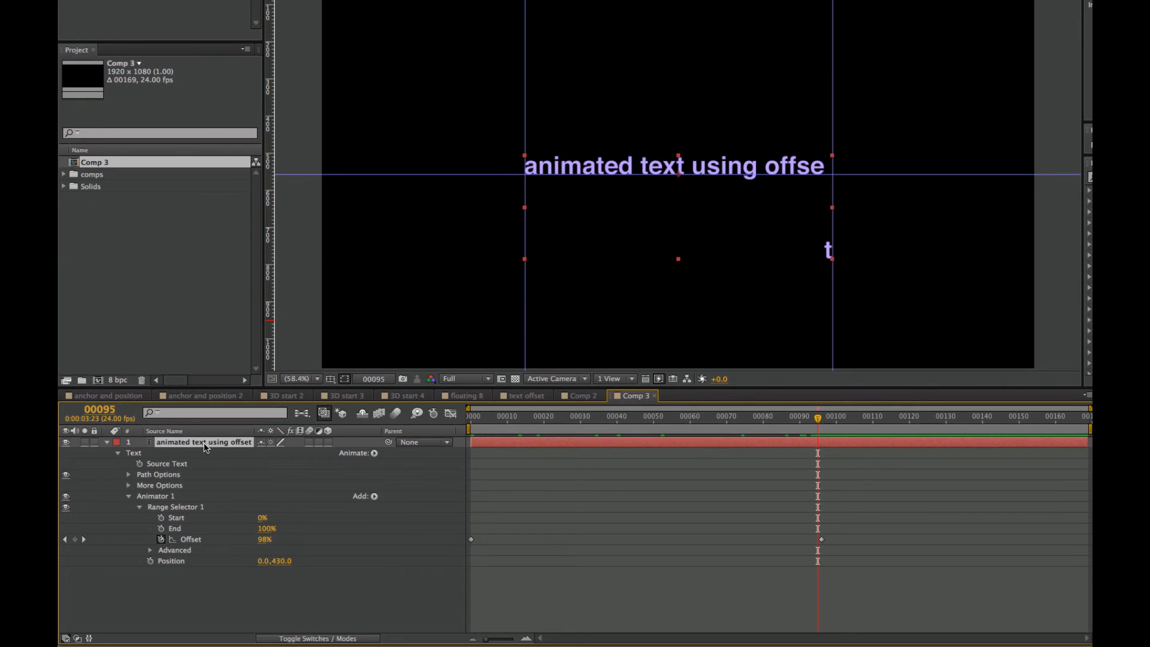
Add Animator 2 controlling Opacity from the Text group's Animate menu.
left_click(373, 453)
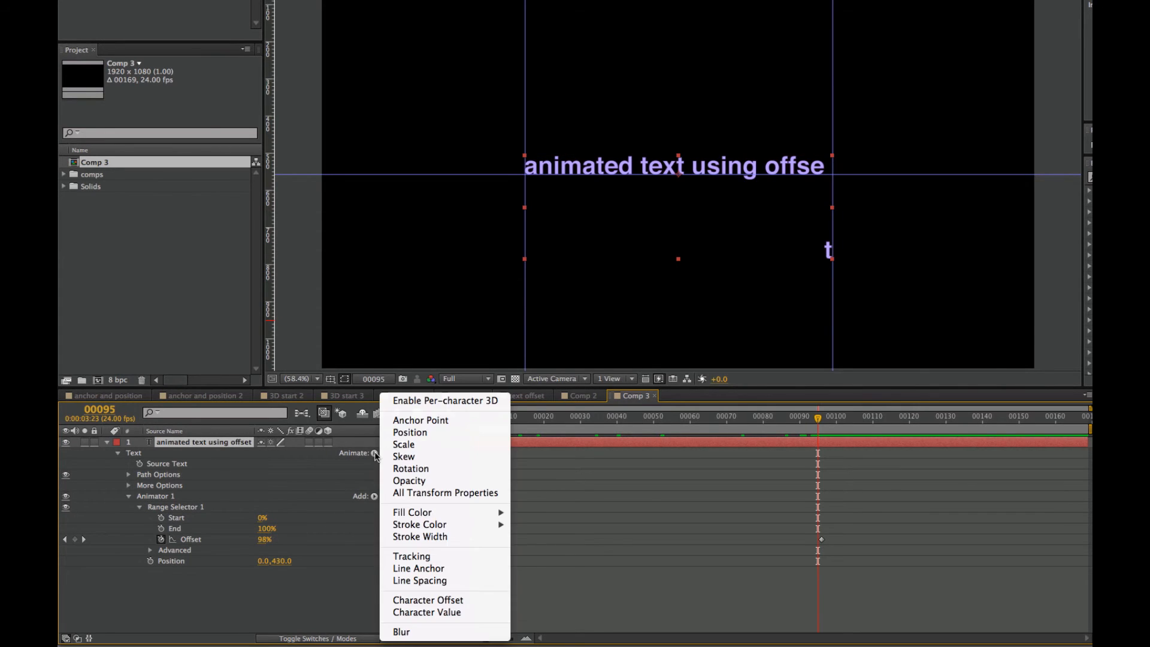
mouse_move(438, 420)
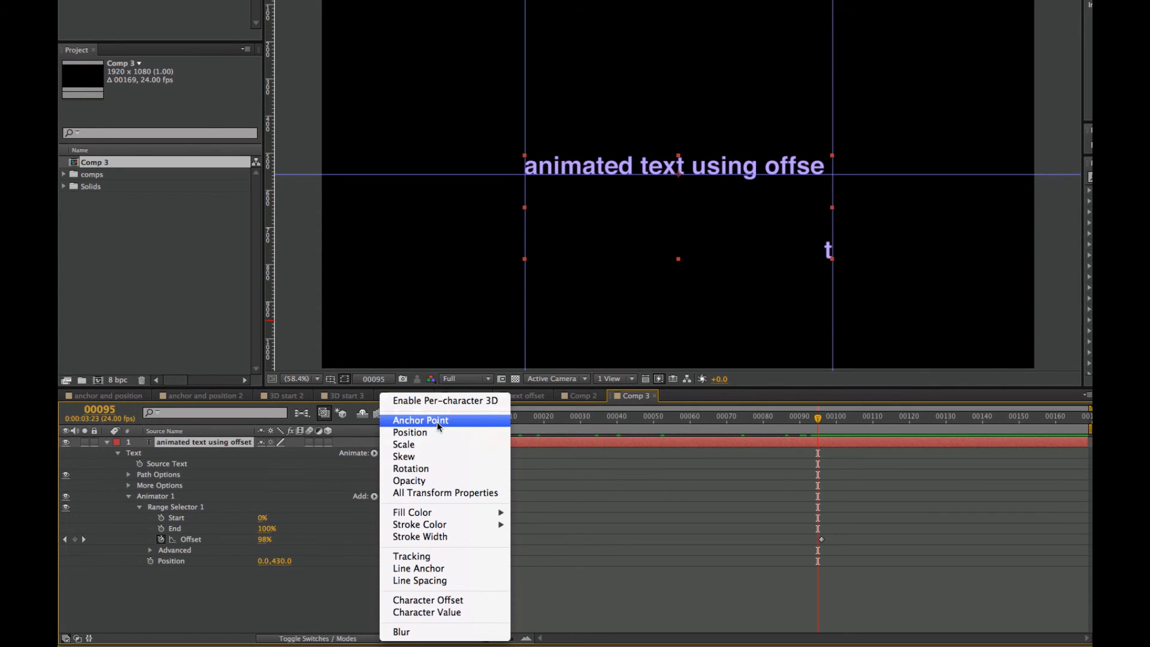
left_click(409, 480)
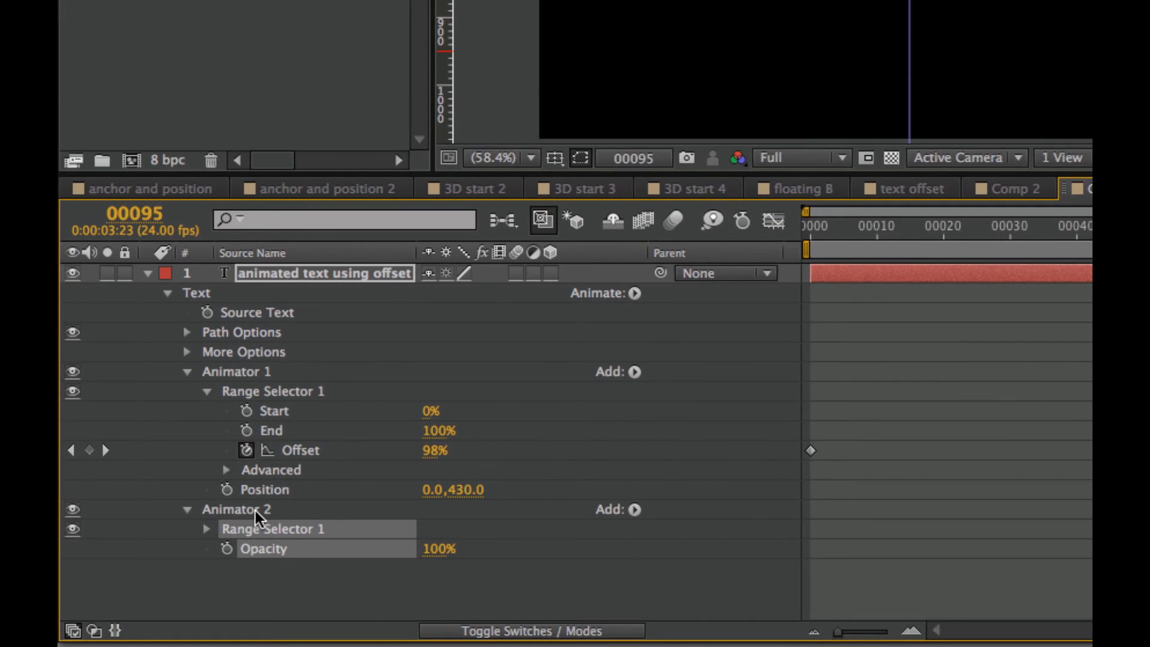
mouse_move(192, 378)
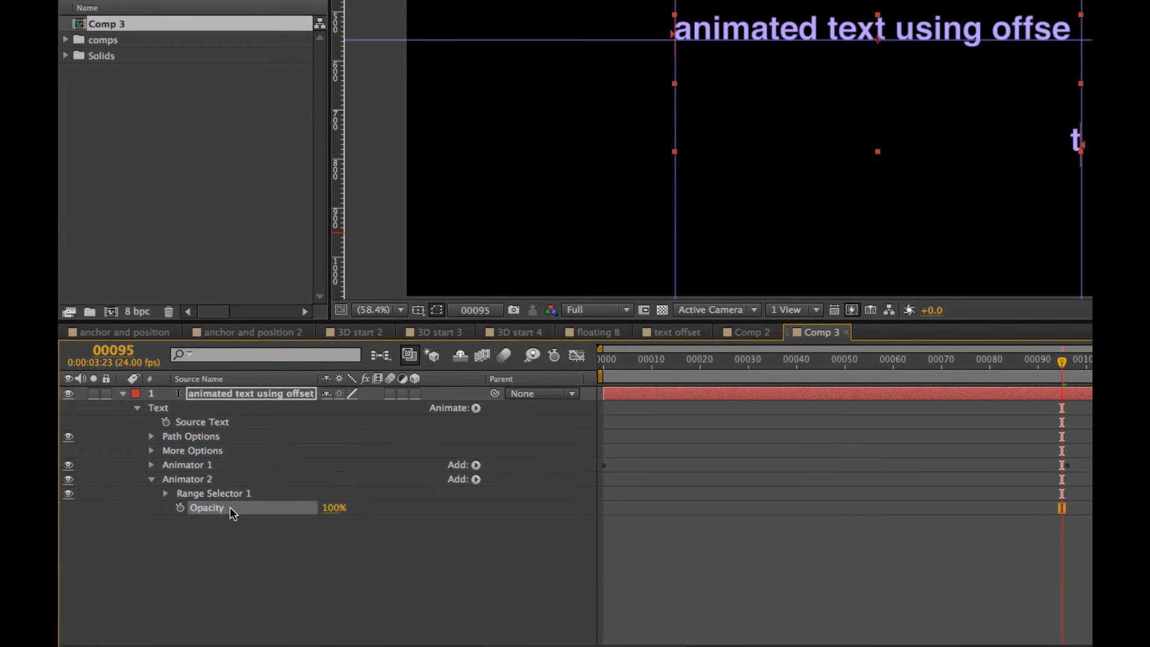
mouse_move(328, 515)
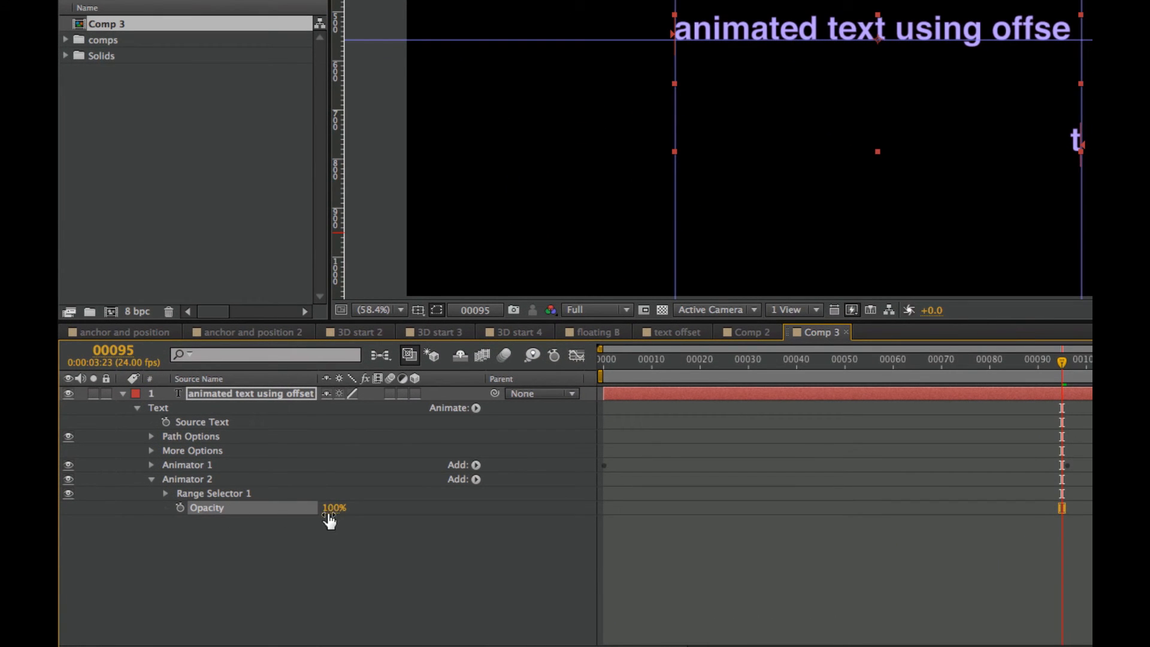
mouse_move(333, 514)
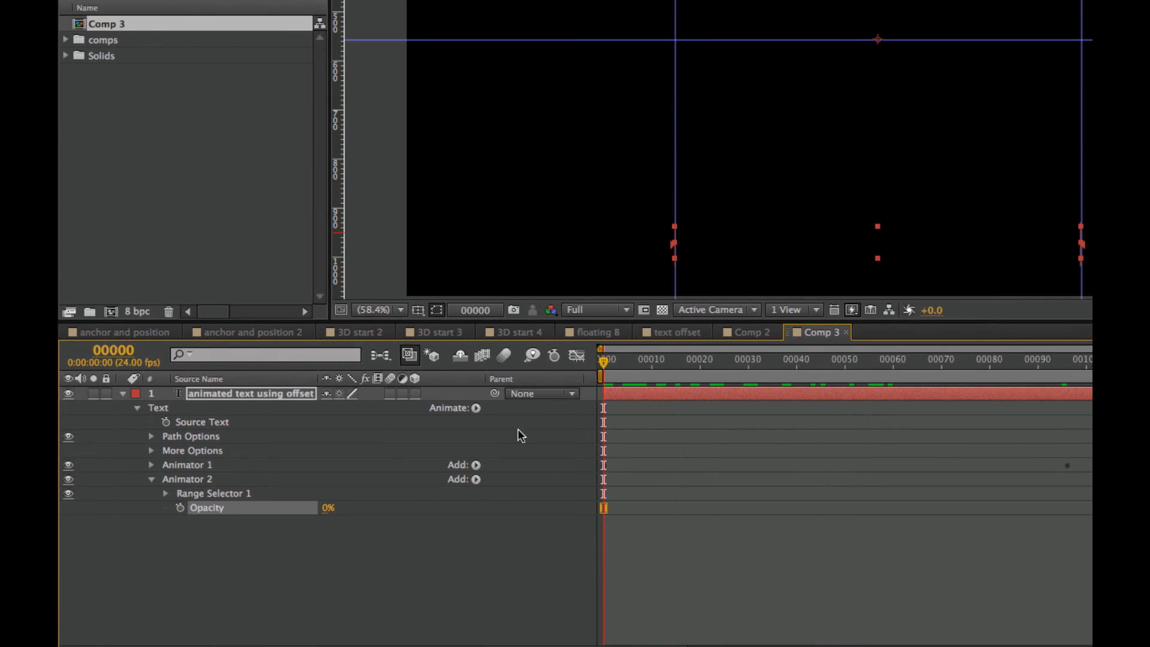
Expand Animator 2's Range Selector 1 to show its Start, End and Offset.
left_click(165, 493)
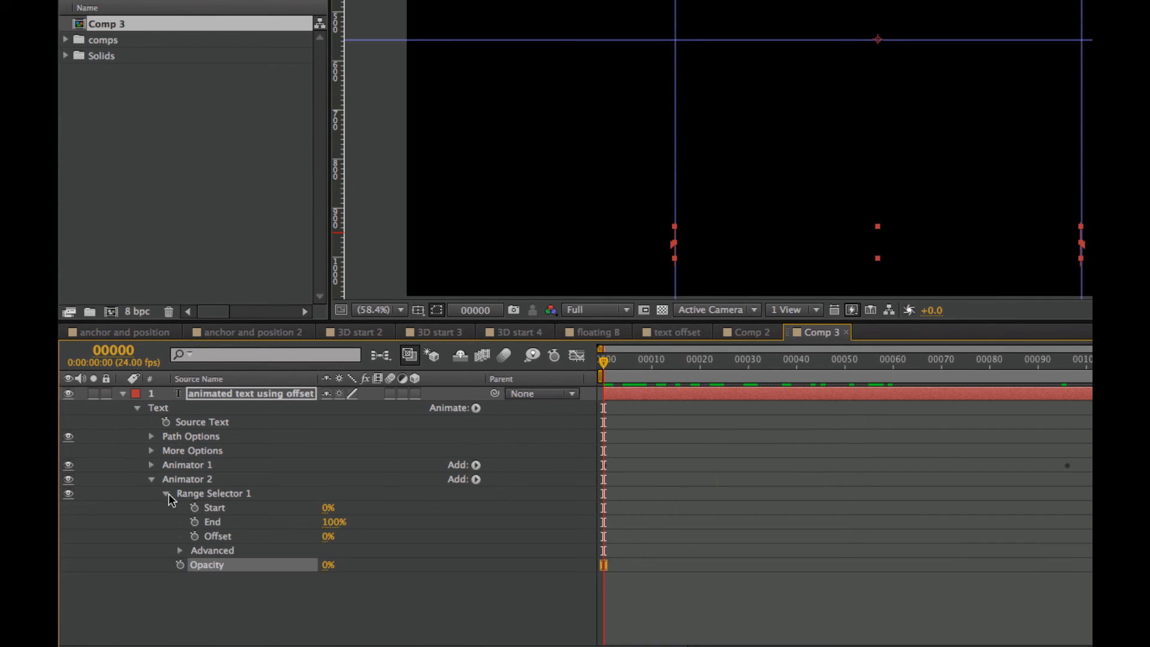
mouse_move(329, 513)
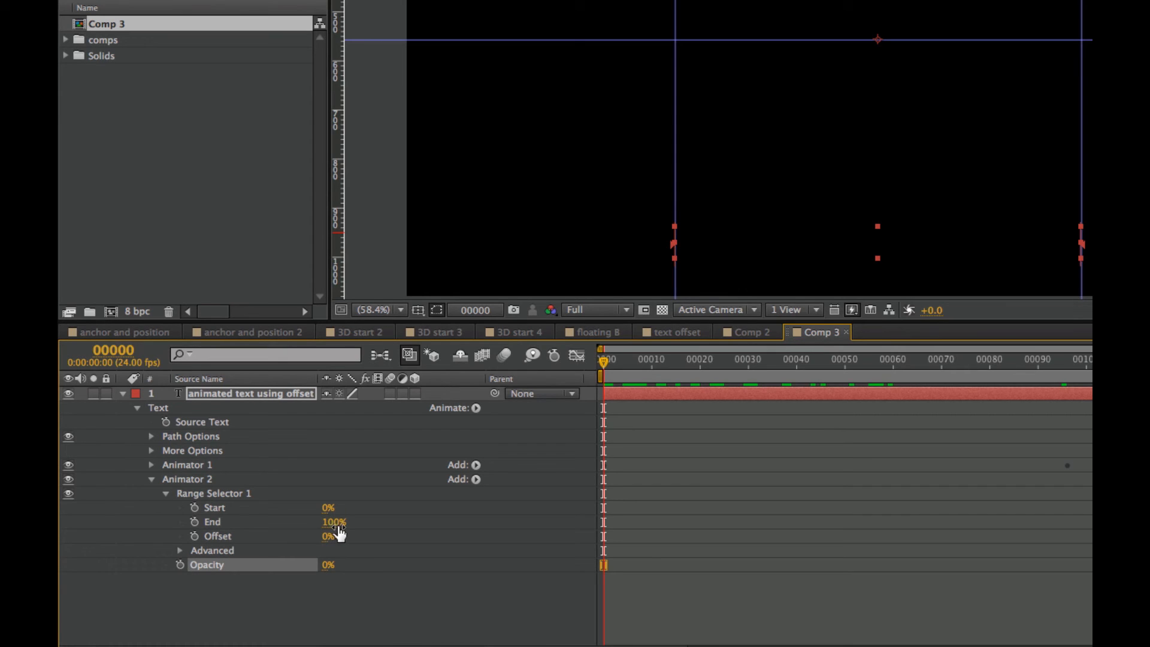
mouse_move(308, 543)
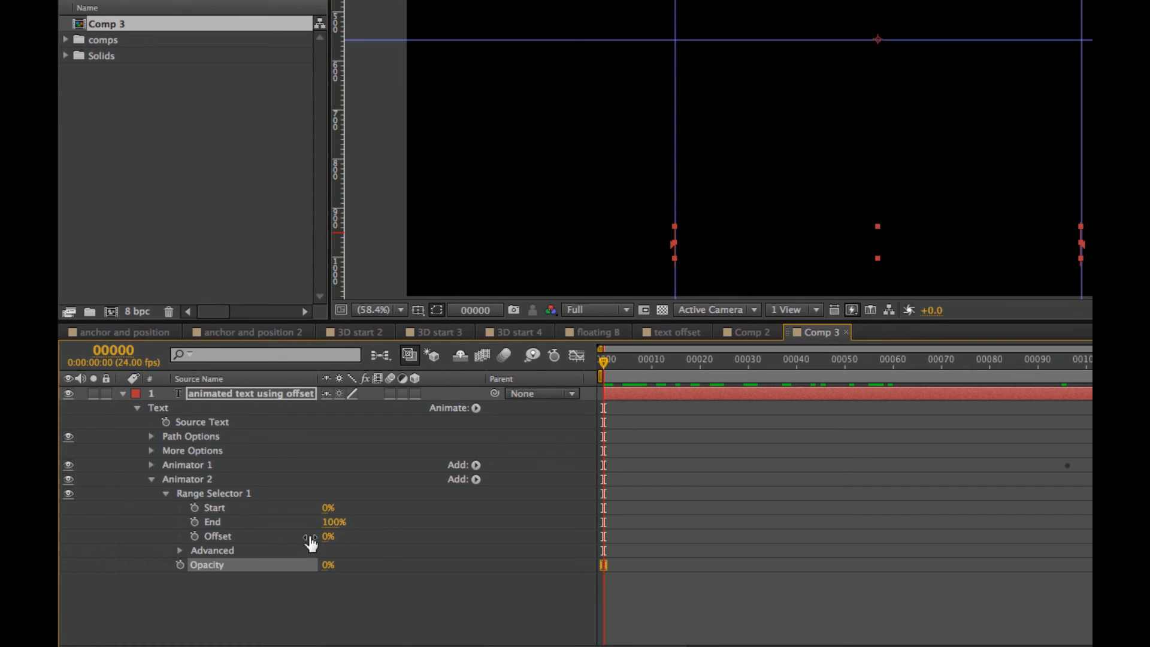
Keyframe Animator 2's Offset from 0% to 100%, then scrub back to preview.
left_click(194, 535)
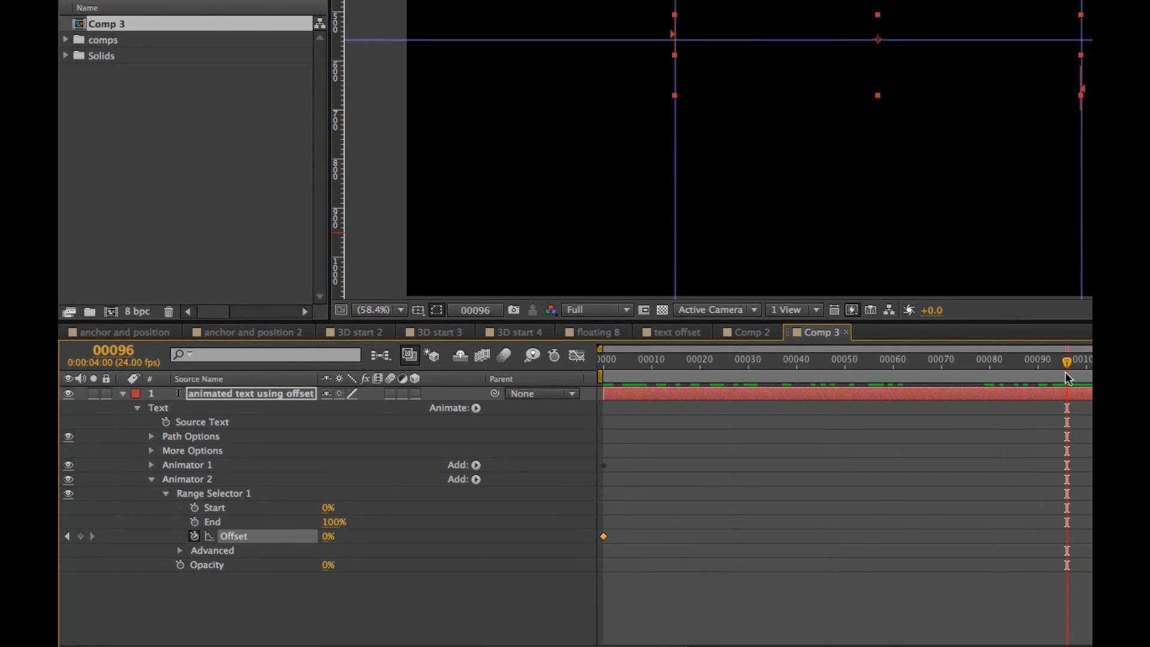
mouse_move(845, 96)
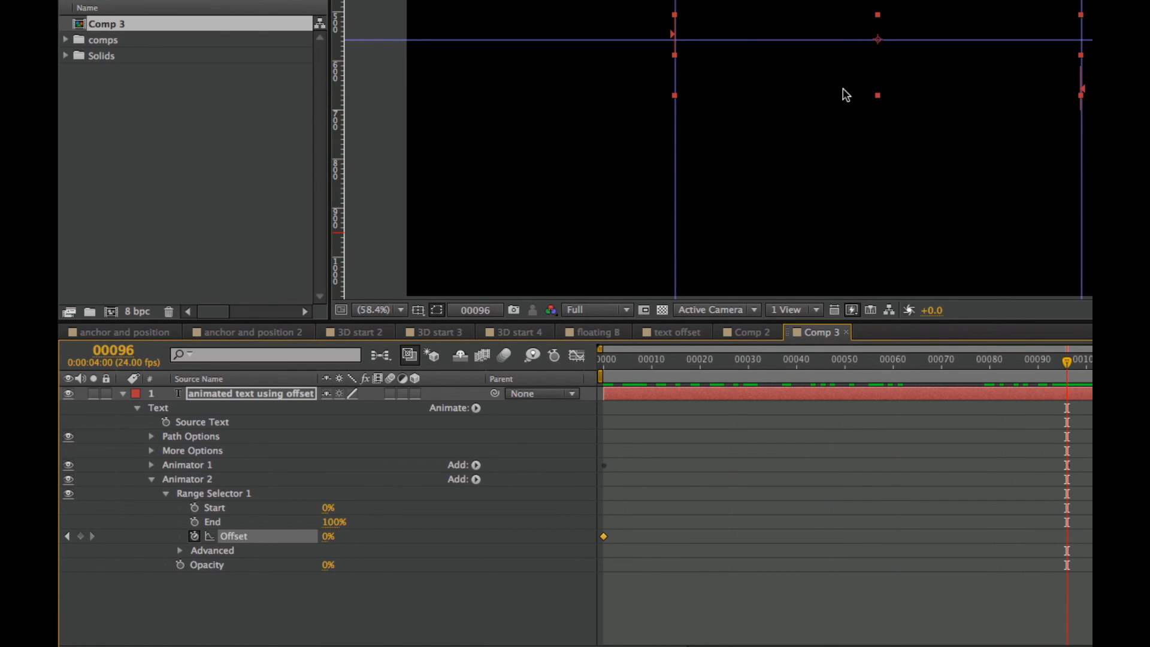
mouse_move(438, 546)
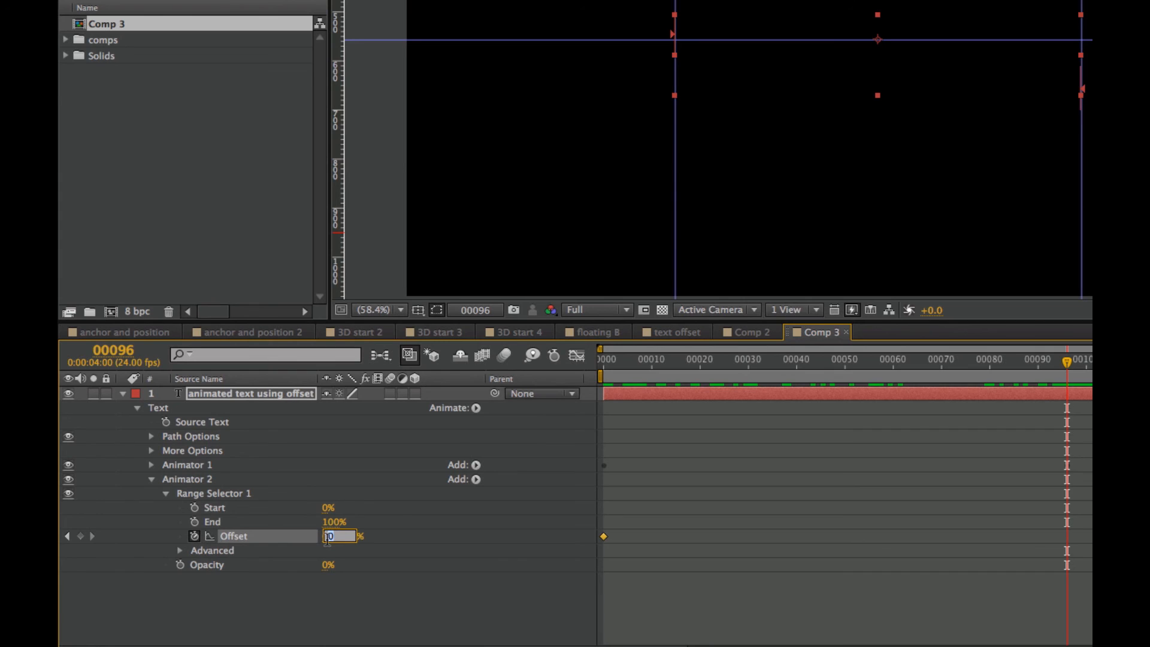
type("100%")
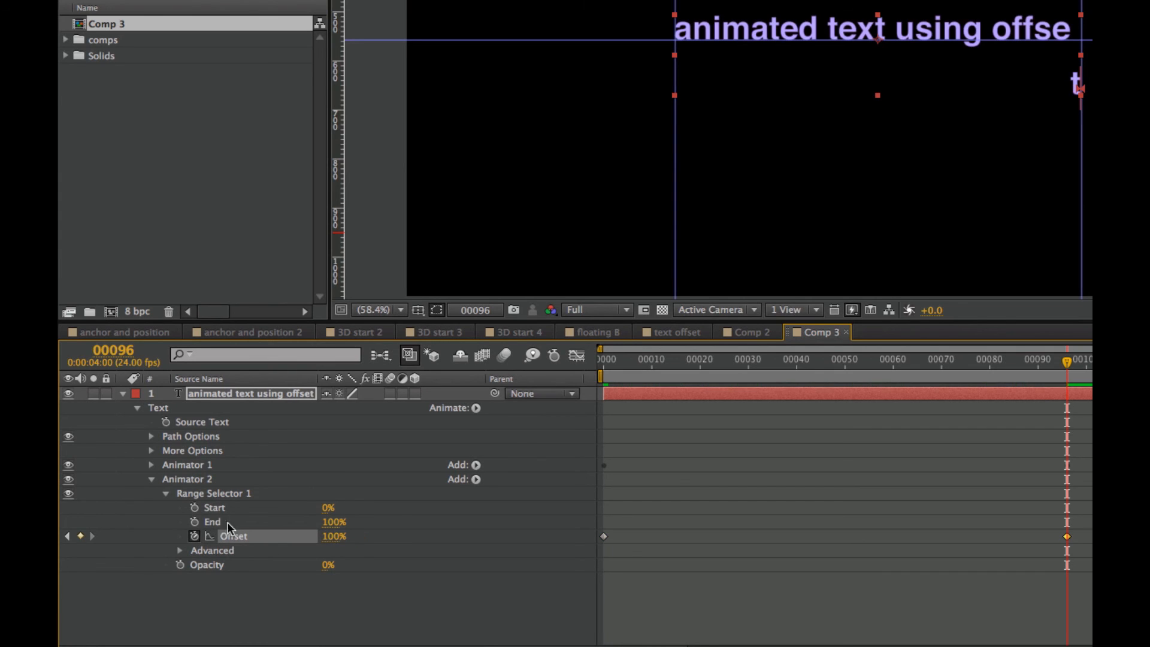
mouse_move(581, 429)
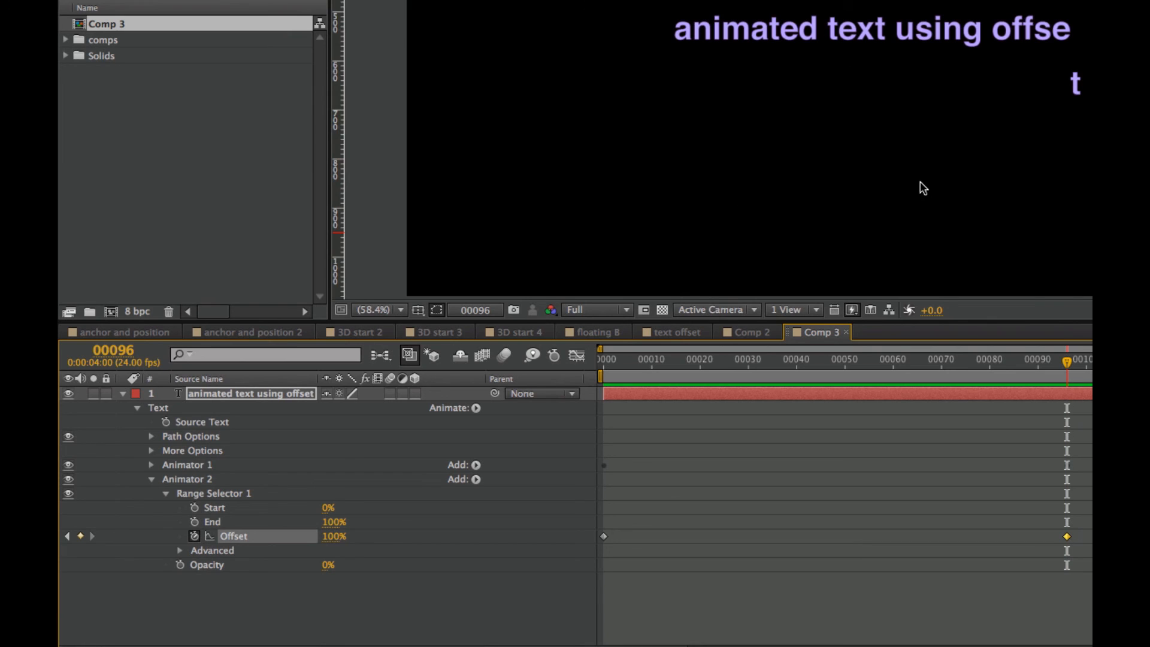
left_click(704, 359)
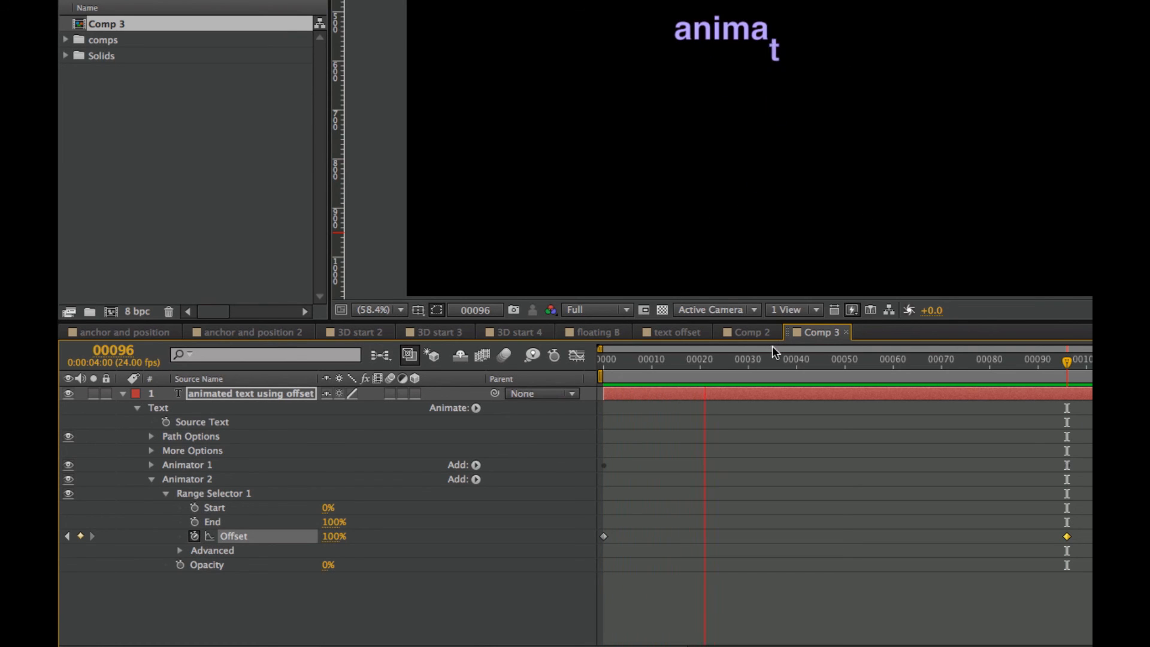